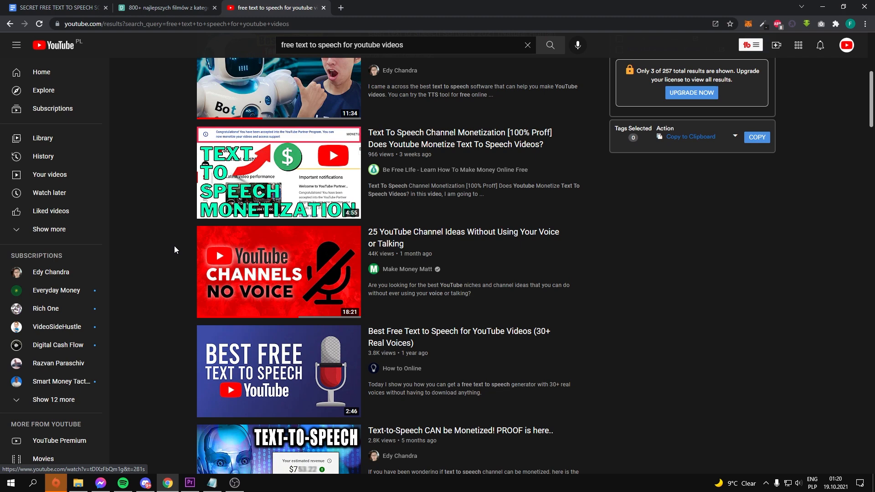
Step: Scroll down through the page before starting the Google search
scroll(down, 3)
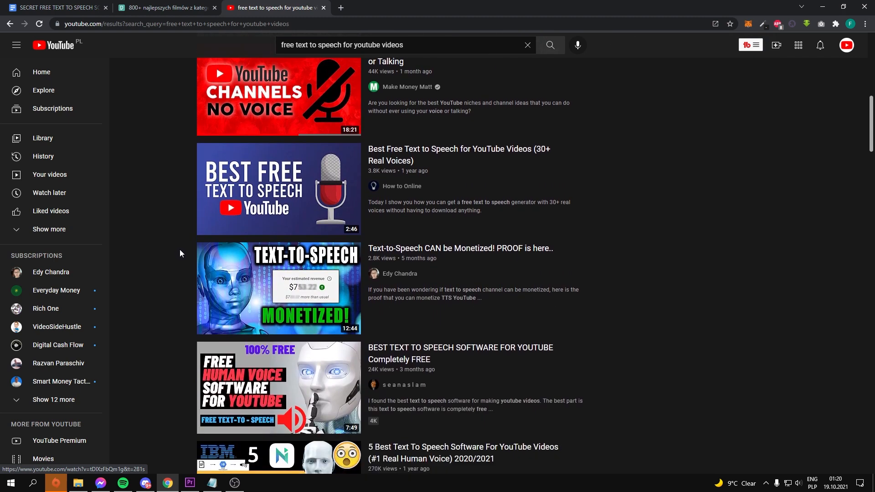
scroll(down, 3)
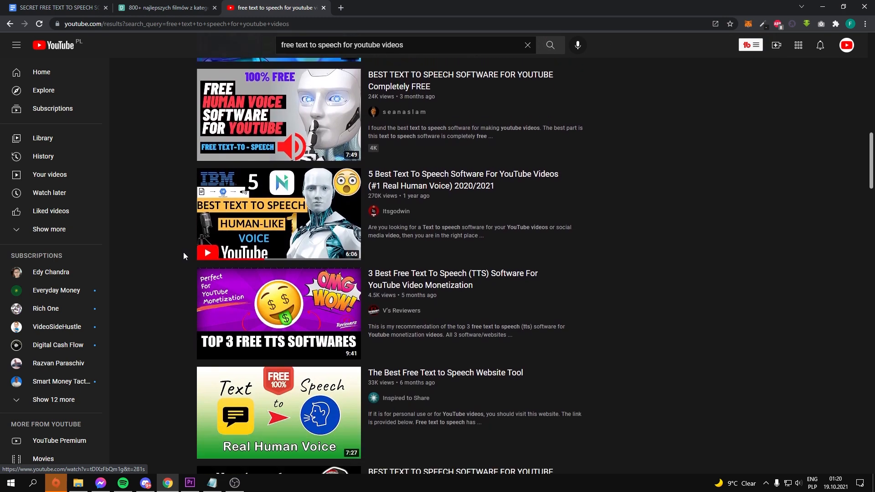
scroll(down, 3)
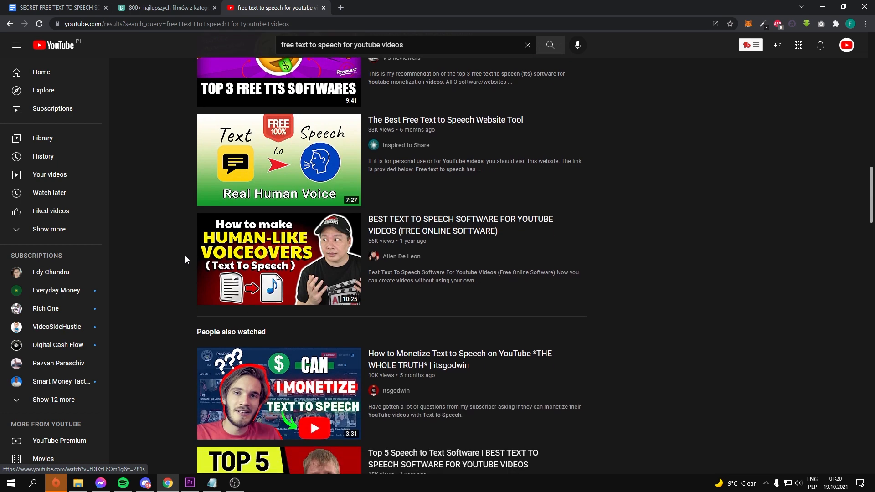
scroll(down, 3)
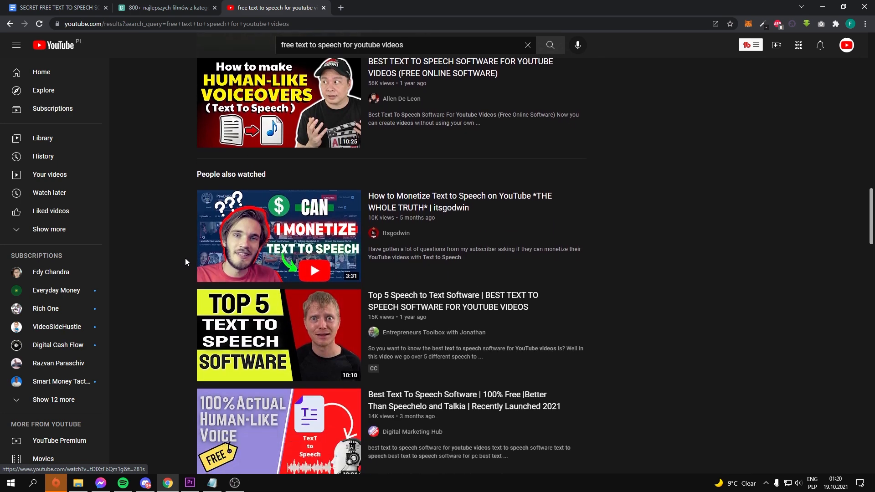
scroll(down, 3)
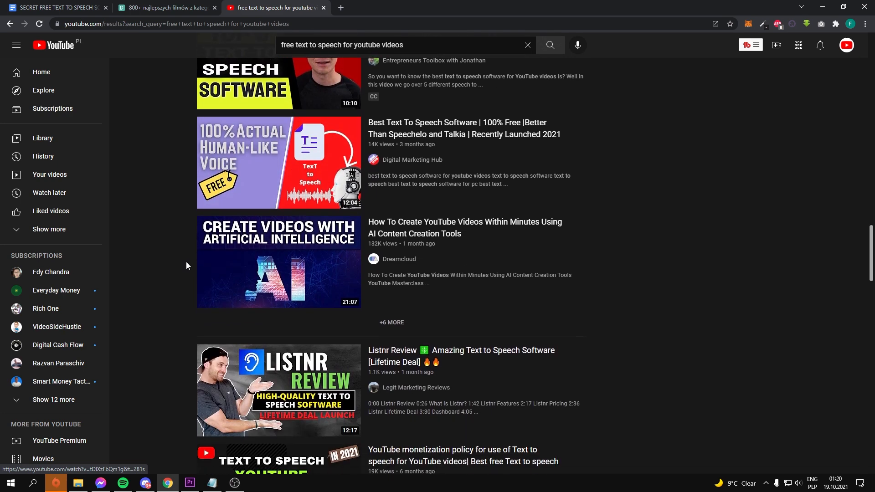
scroll(down, 3)
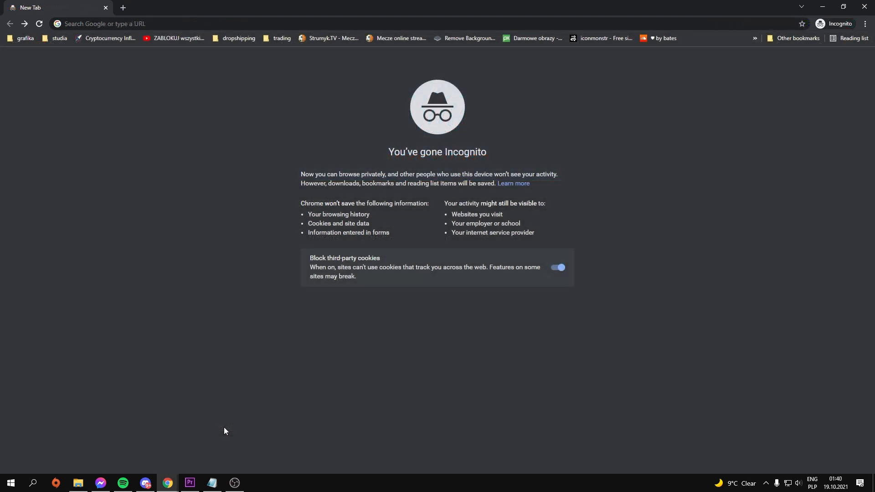
Step: Search Google for 'google text to speech' and choose the Google Cloud Text-to-Speech result
text(gyre.pro)
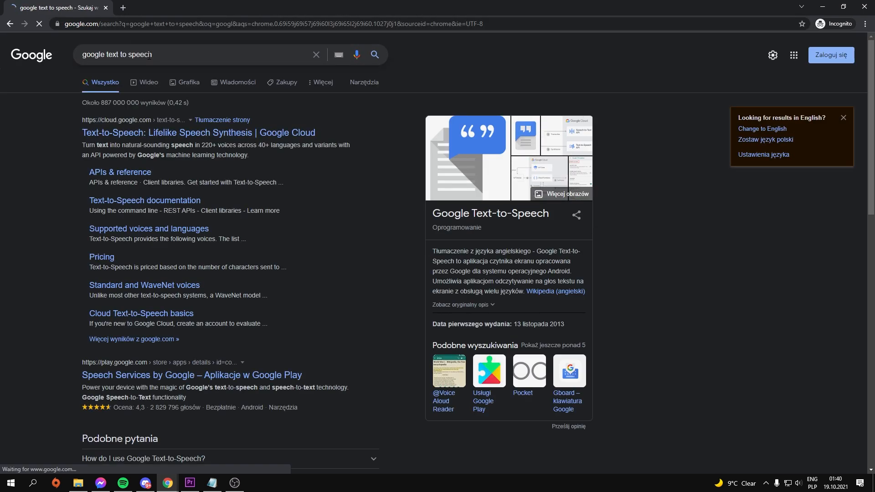
triple_click(117, 54)
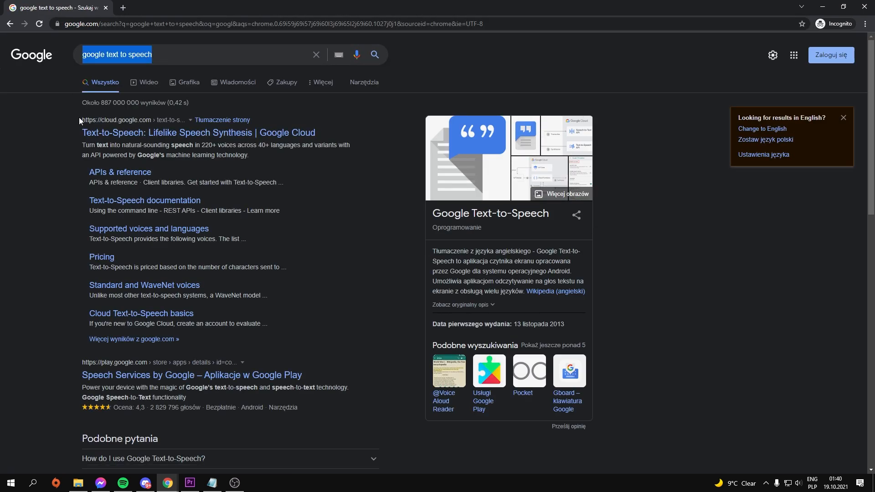
click(198, 133)
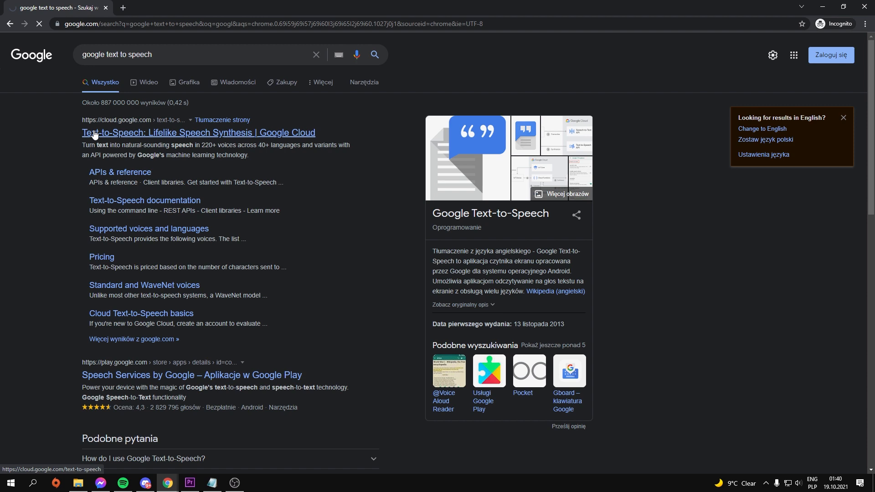
Step: Load the Cloud Text-to-Speech page, dismiss its cookie notice and jump to the Demo section
click(198, 134)
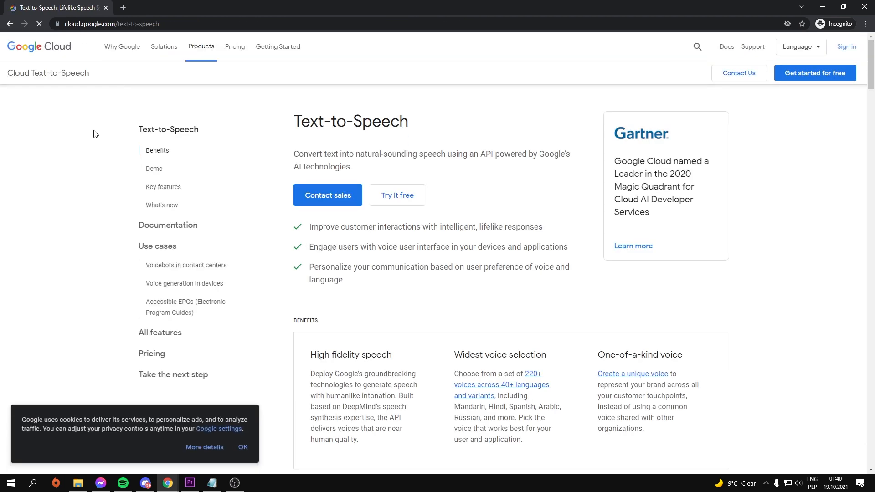
double_click(296, 154)
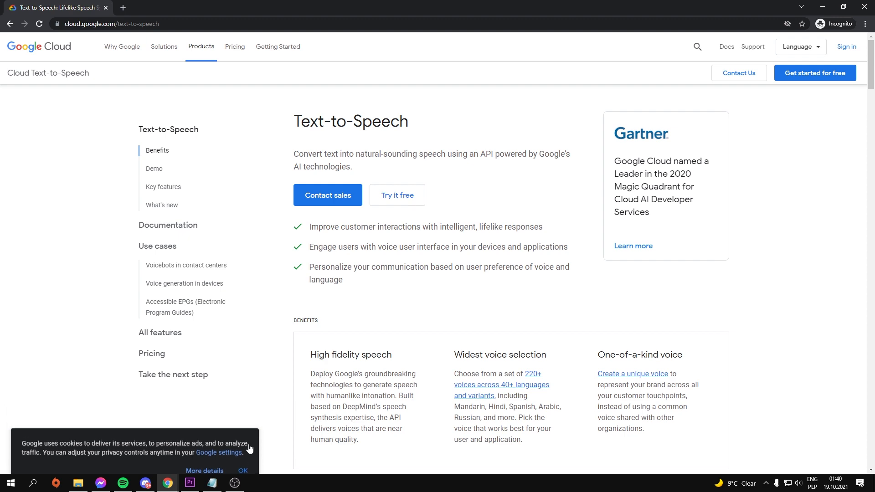
click(243, 470)
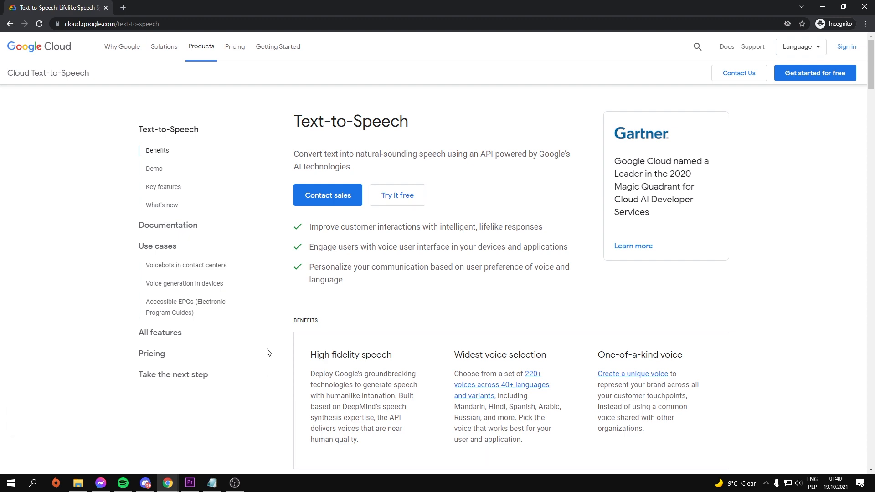
click(154, 170)
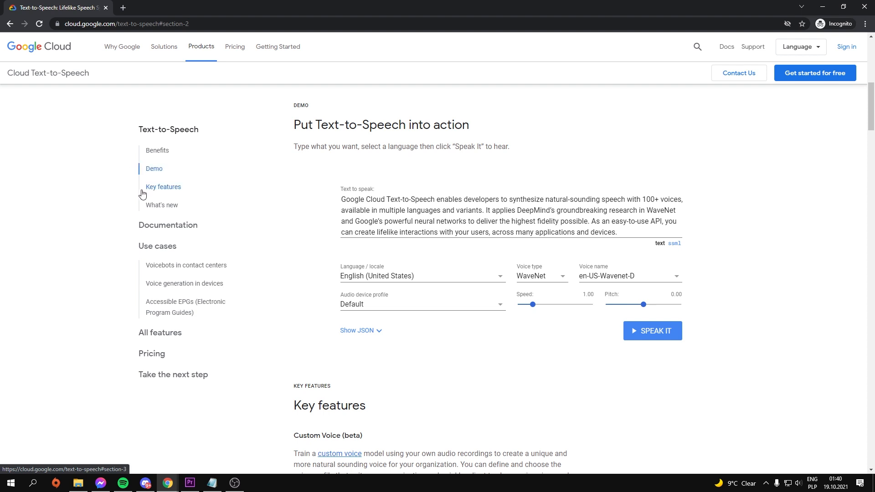
mouse_move(227, 233)
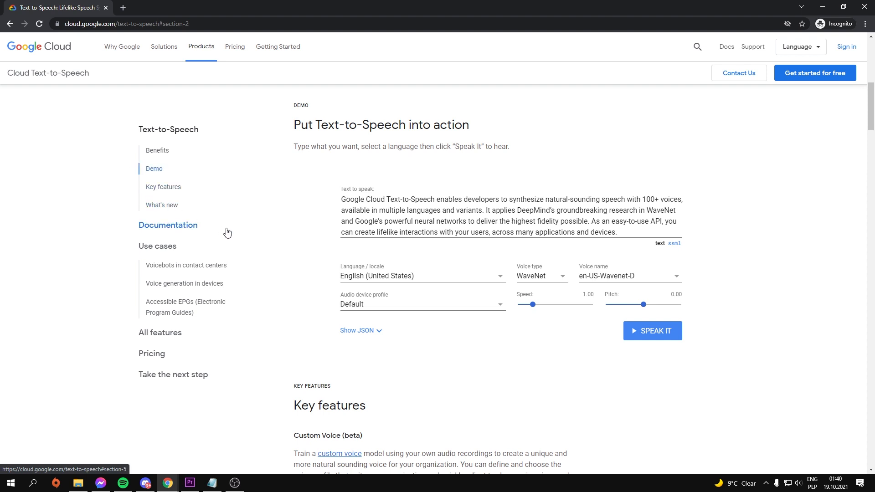
mouse_move(315, 227)
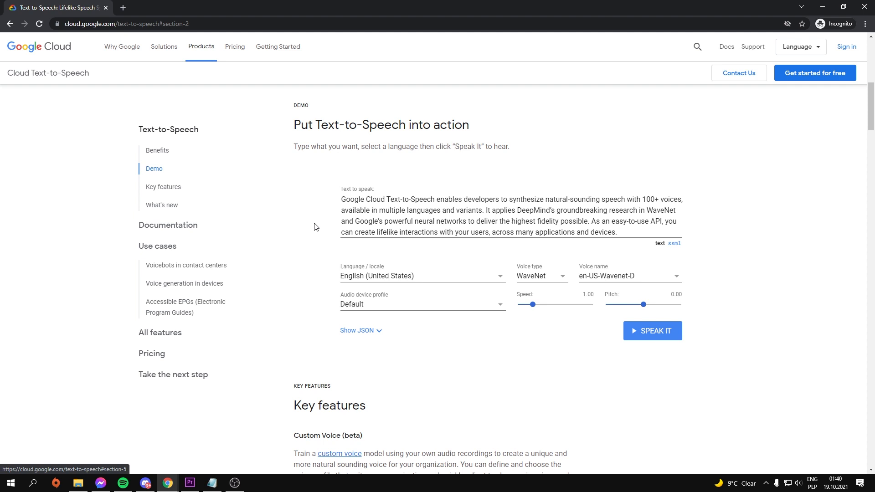
Step: Set the demo voice to en-US-Wavenet-D with speed 0.96 and pitch -0.80
drag(341, 200, 490, 220)
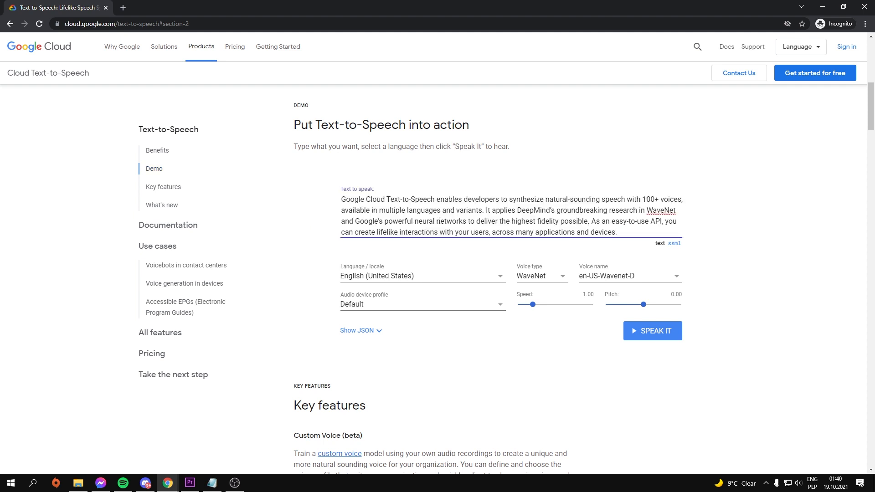
click(628, 275)
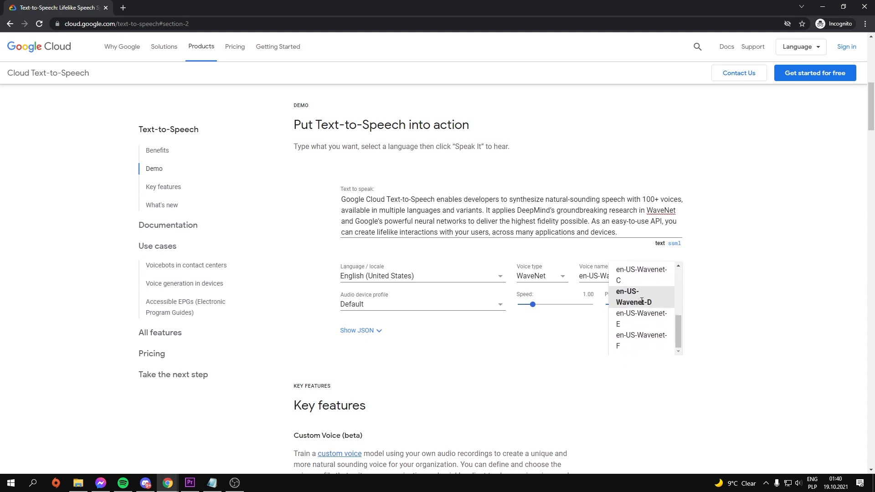
click(634, 296)
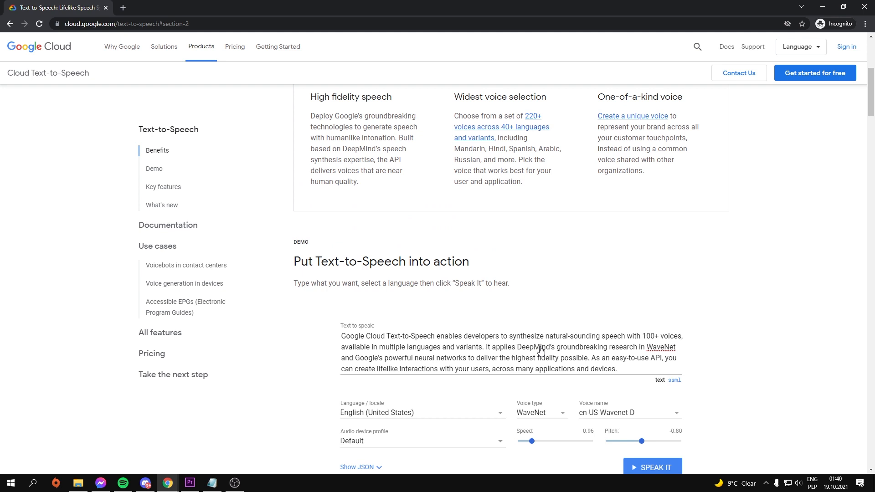
scroll(down, 3)
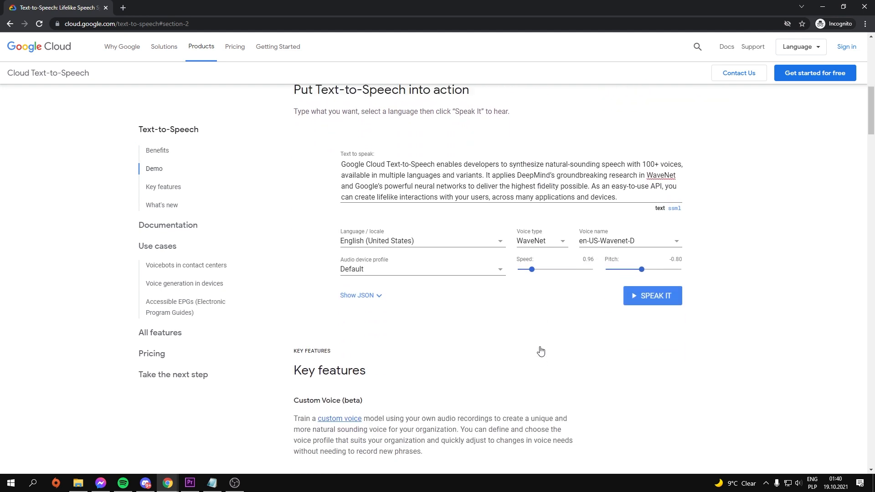
scroll(up, 3)
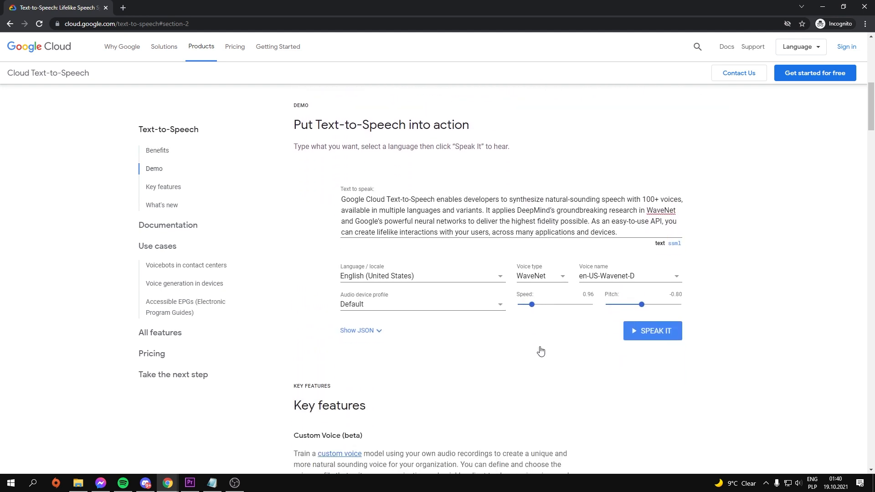
mouse_move(518, 353)
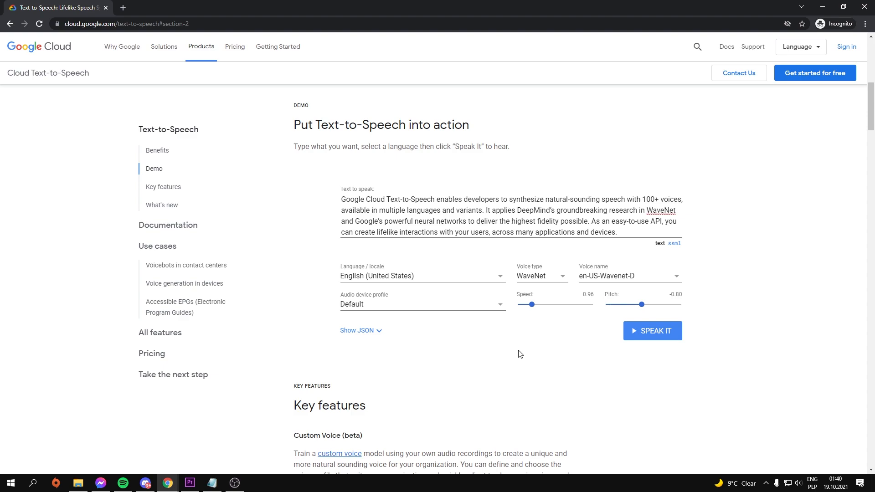
mouse_move(427, 375)
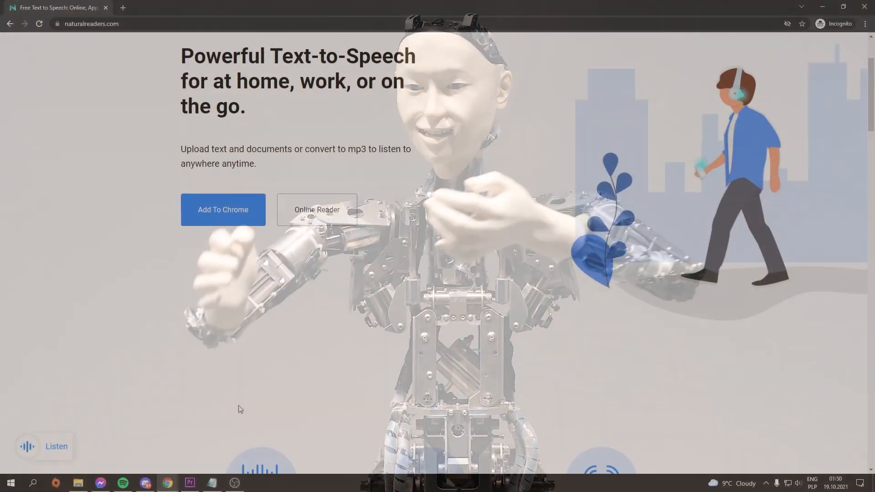
Step: Look over the naturalreaders.com homepage and start the Online Reader
scroll(down, 3)
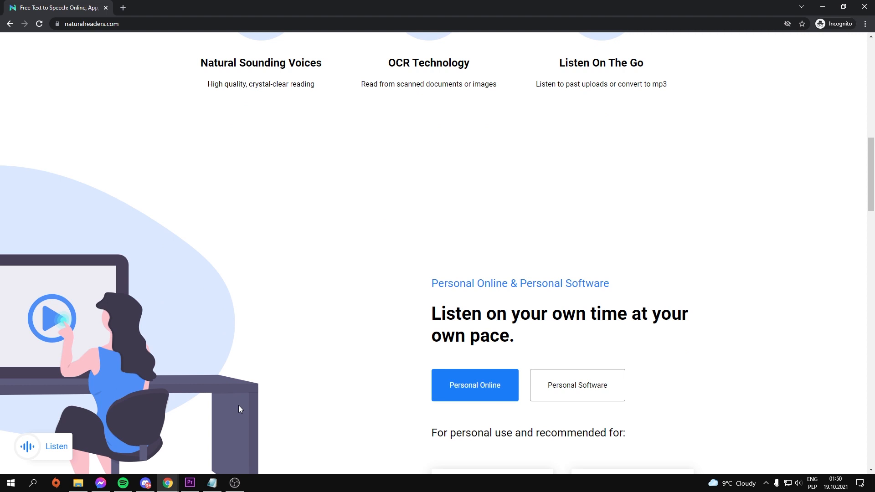
scroll(up, 3)
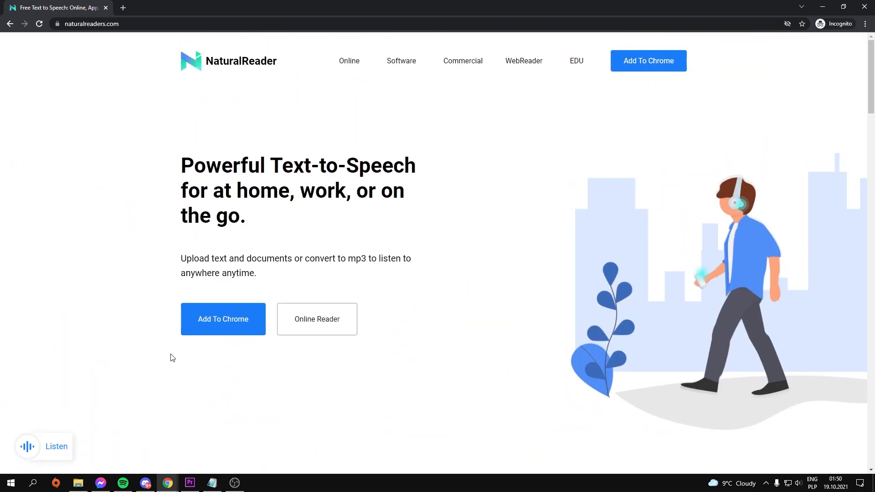
mouse_move(290, 353)
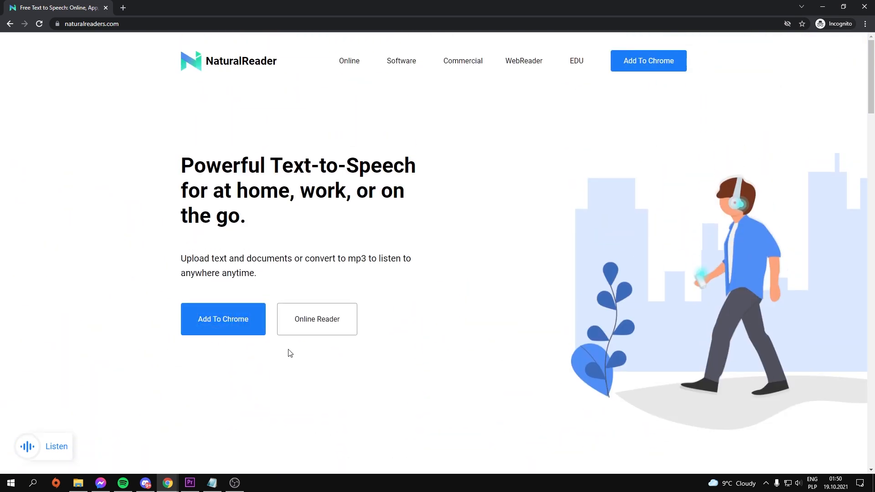
click(316, 319)
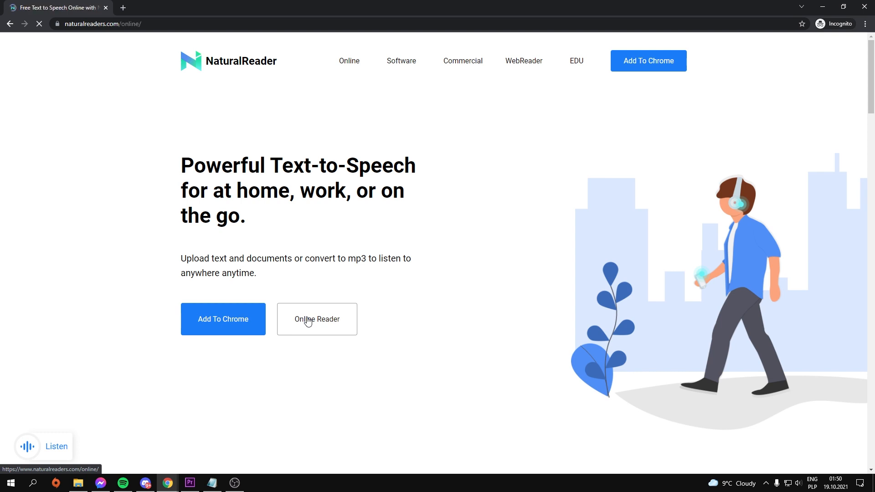
click(316, 319)
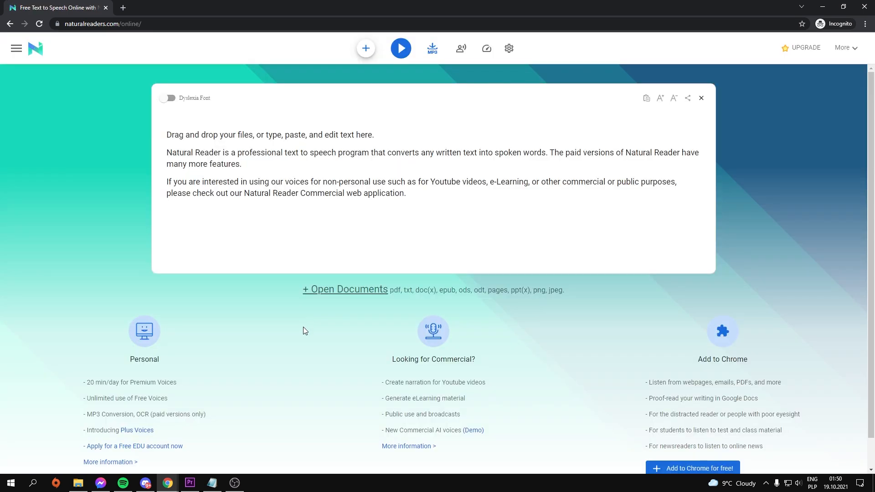
mouse_move(329, 317)
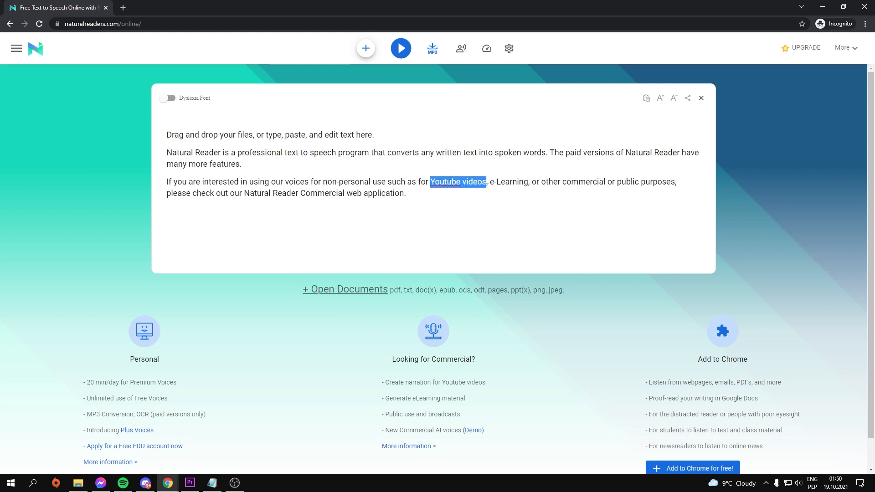
key(ctrl+a)
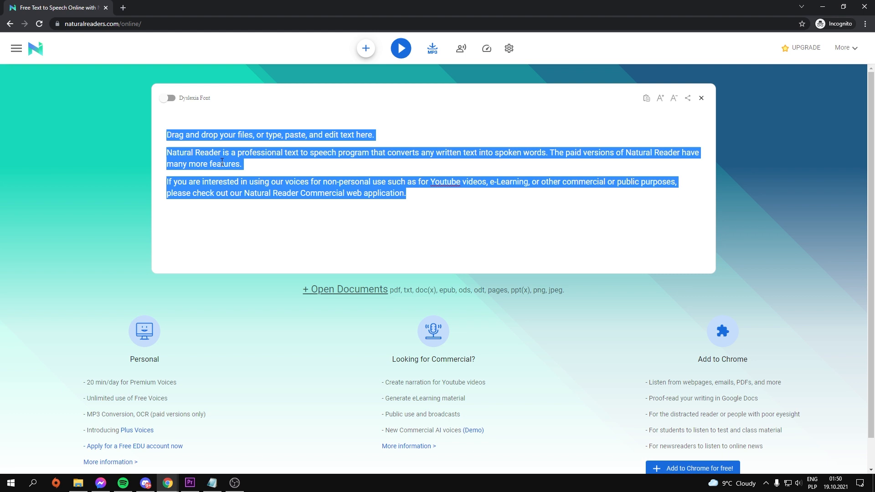
click(446, 99)
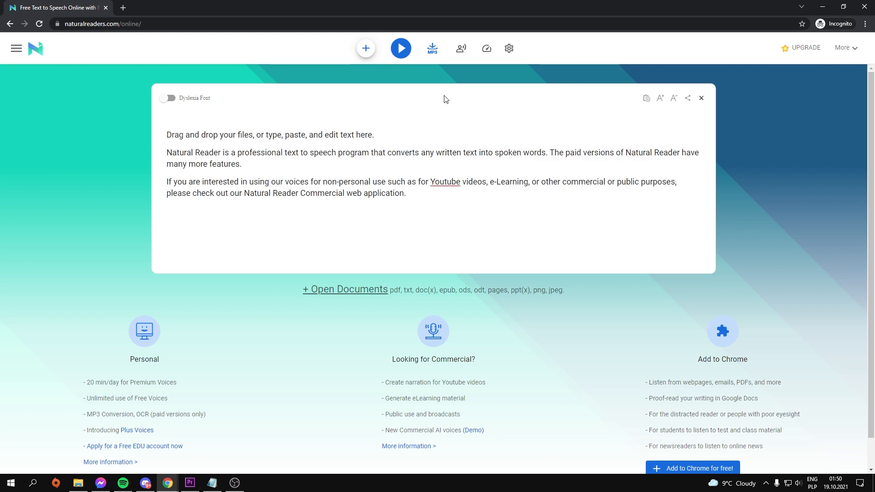
click(460, 49)
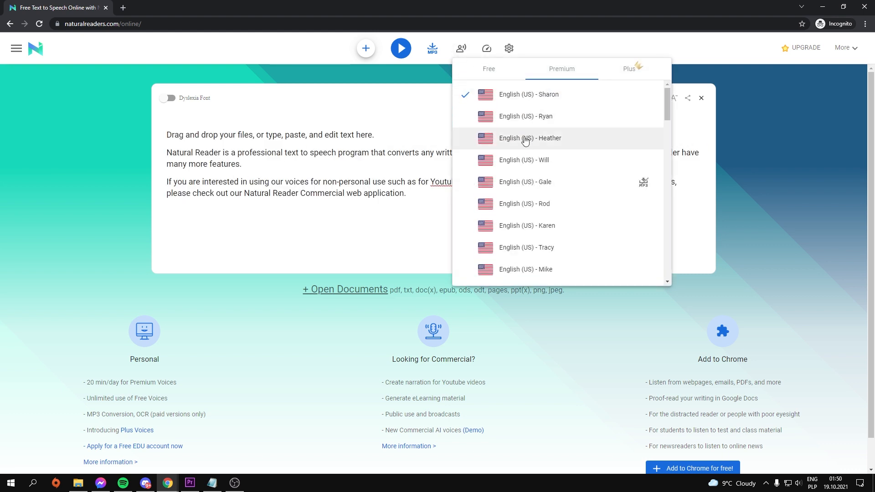
mouse_move(531, 186)
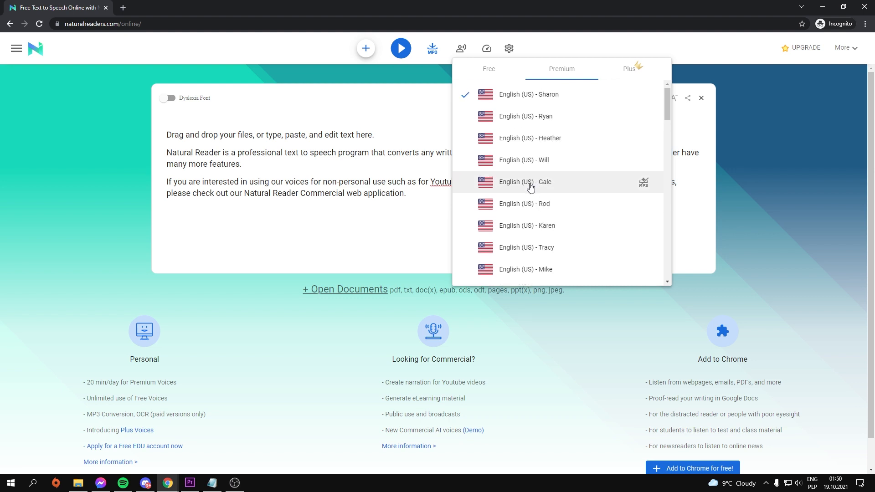
click(629, 69)
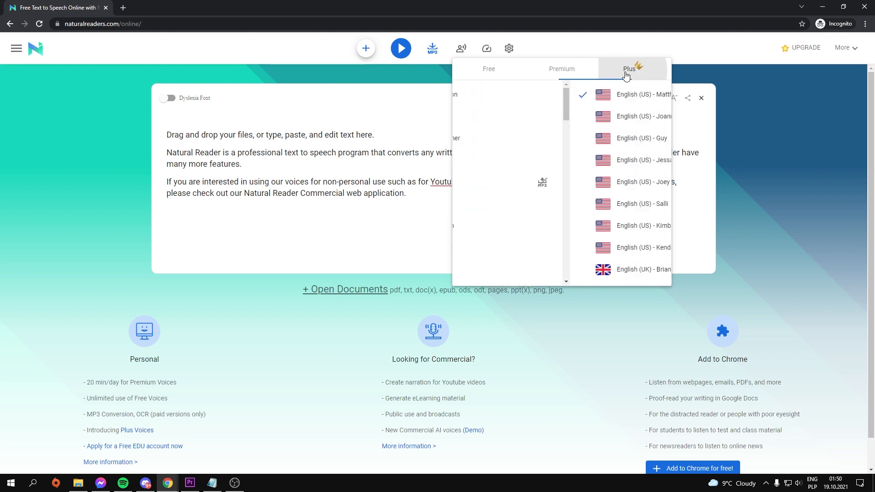
click(702, 98)
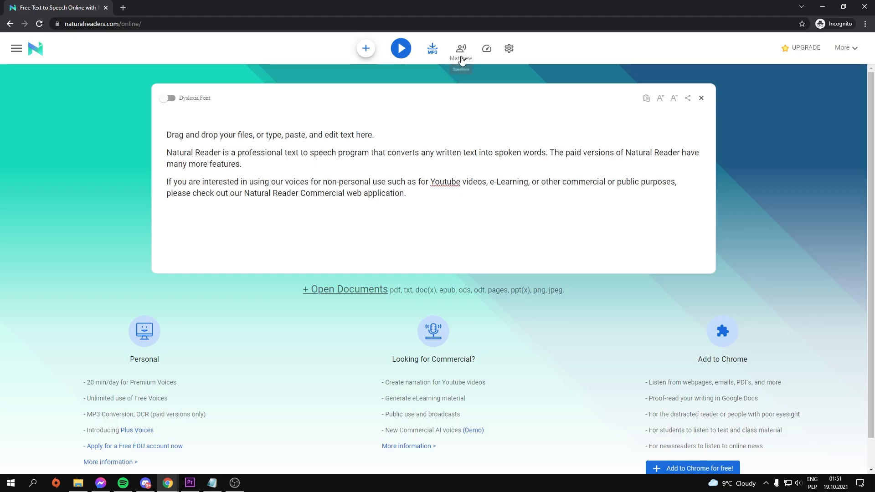
mouse_move(431, 48)
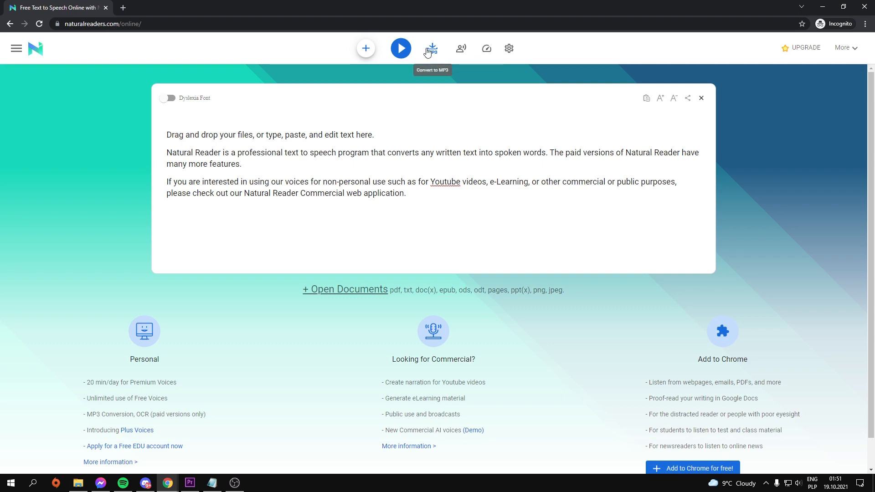
mouse_move(502, 75)
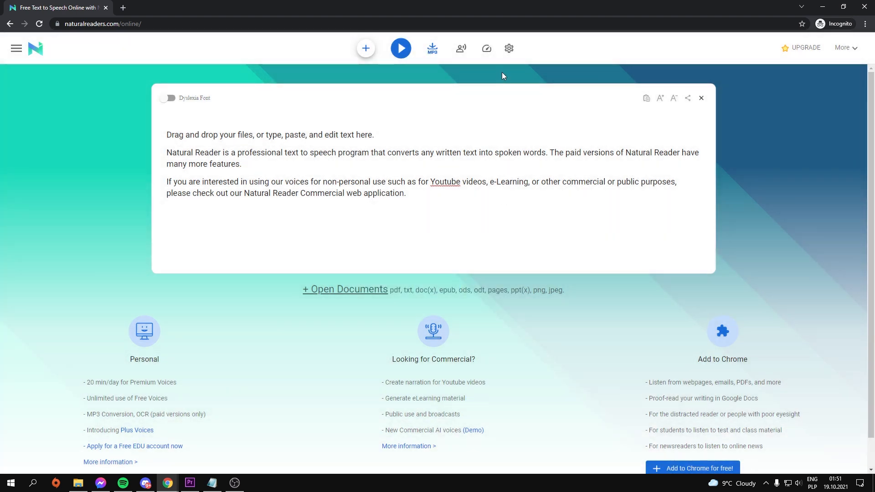
click(487, 48)
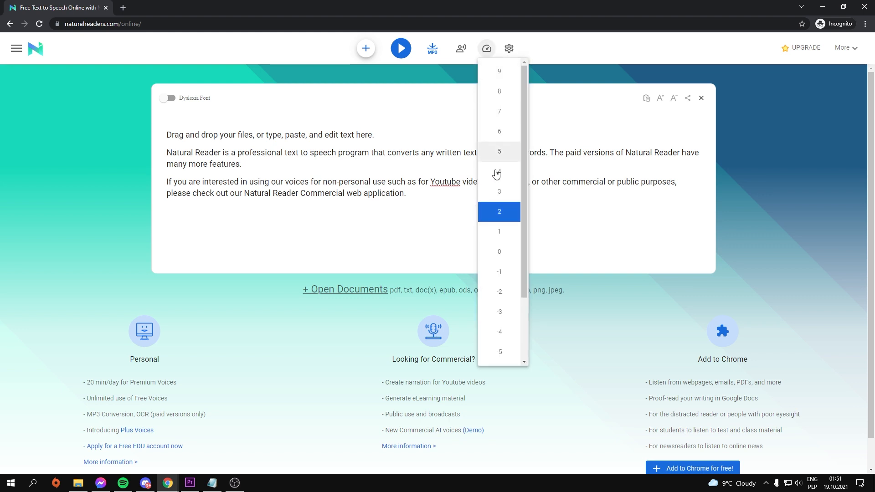
click(486, 48)
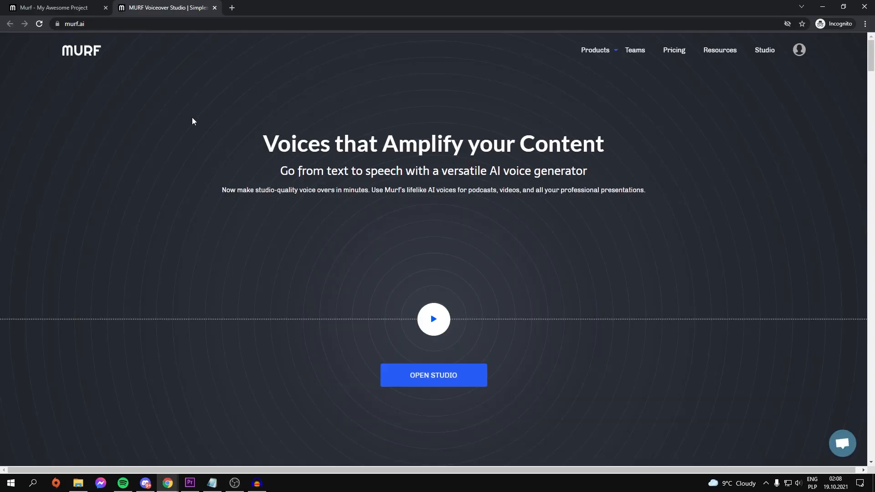
mouse_move(192, 105)
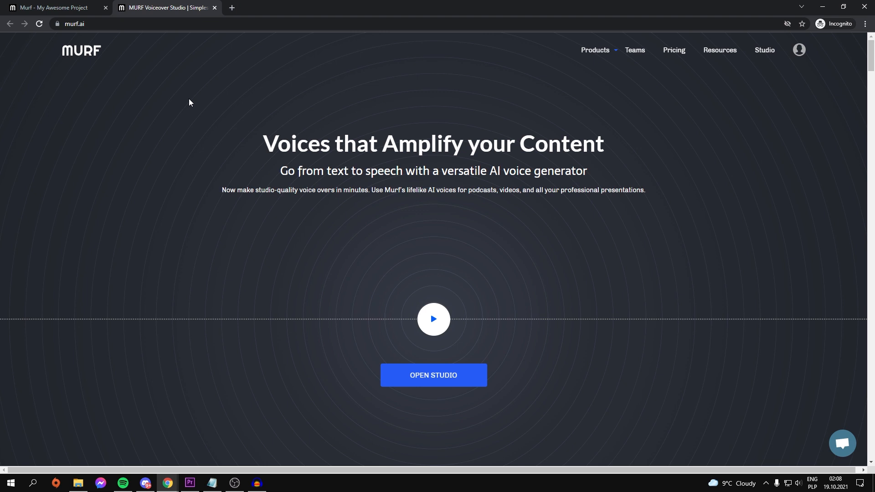
scroll(down, 3)
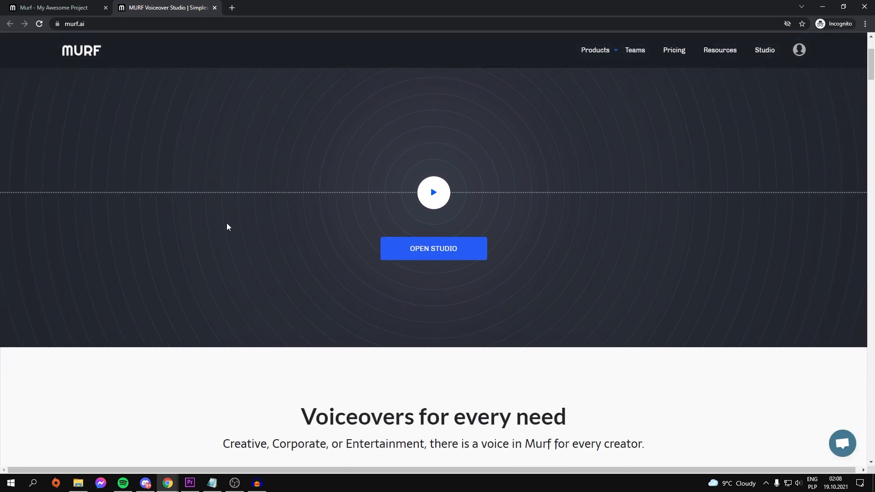
scroll(down, 3)
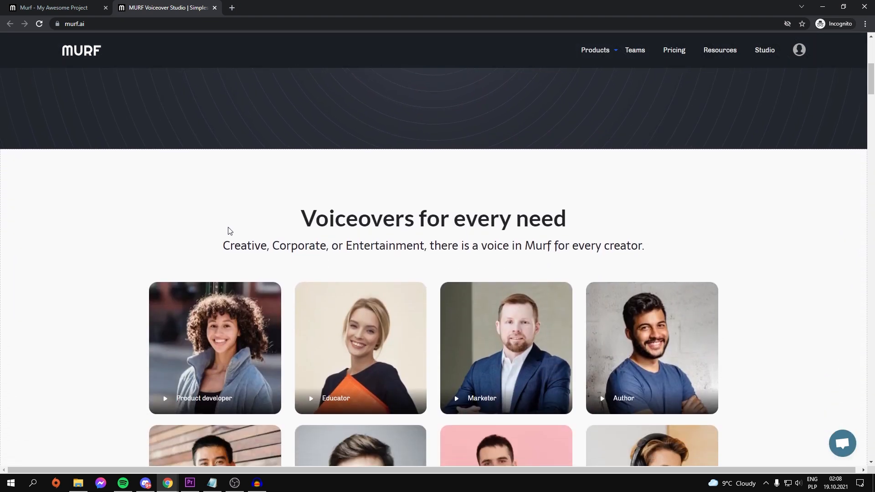
scroll(down, 3)
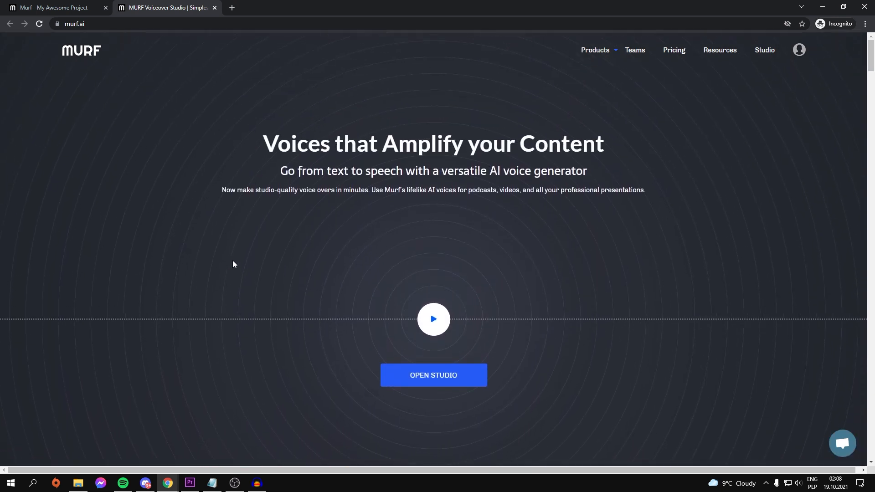
scroll(down, 3)
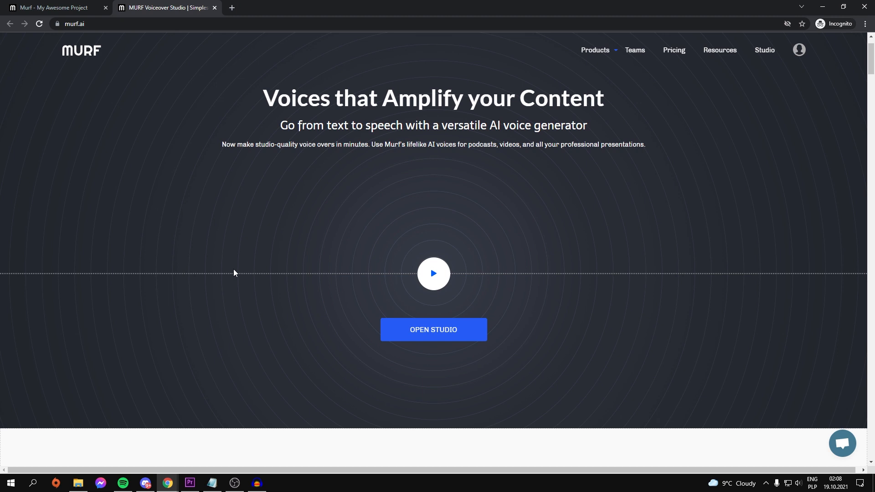
scroll(down, 3)
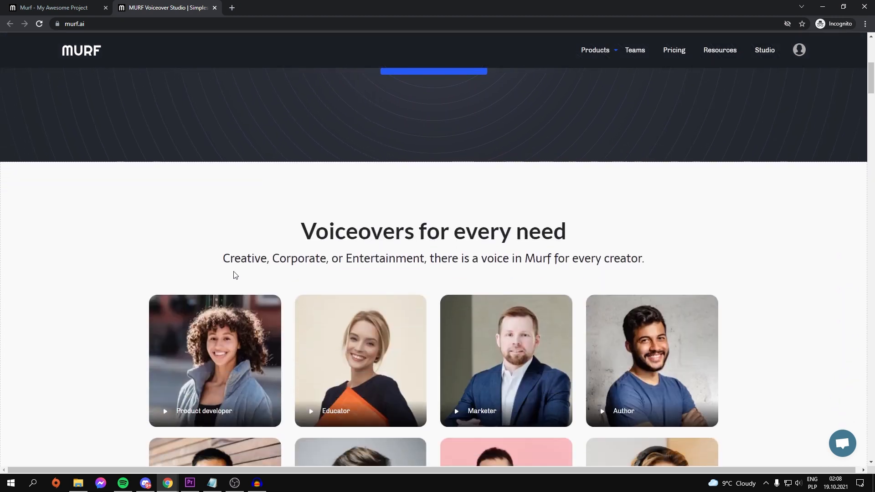
scroll(down, 3)
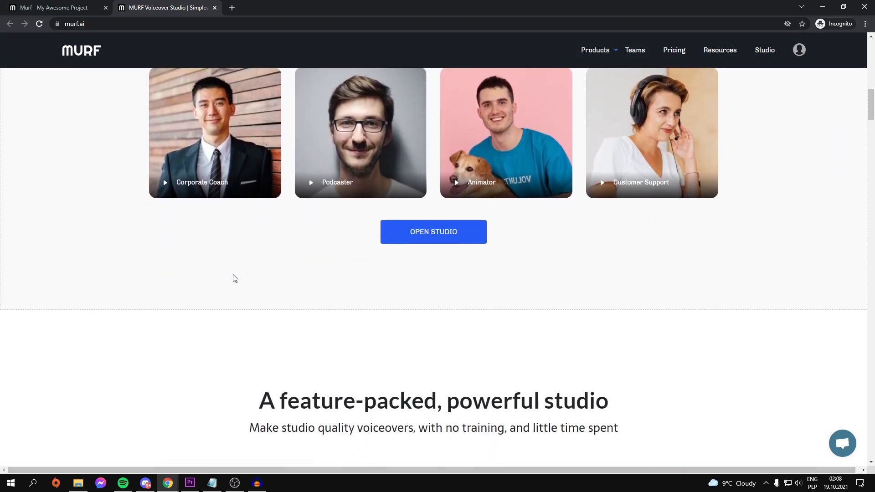
scroll(down, 3)
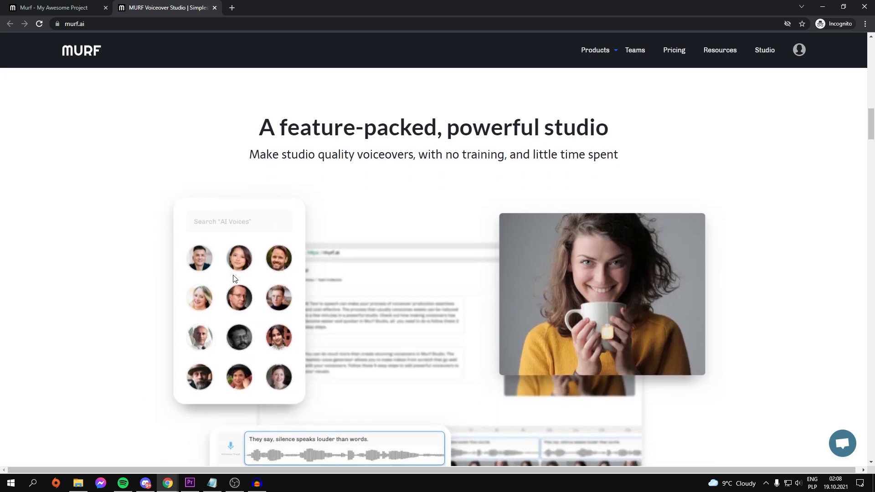
scroll(down, 3)
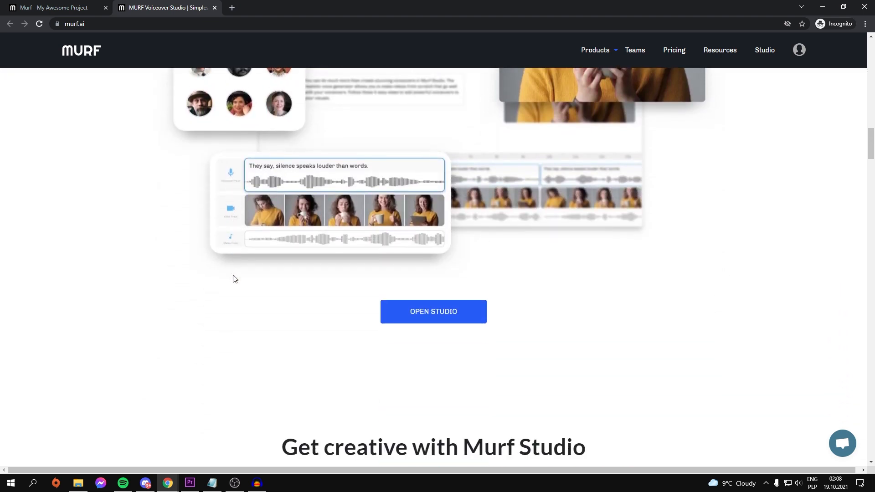
scroll(down, 3)
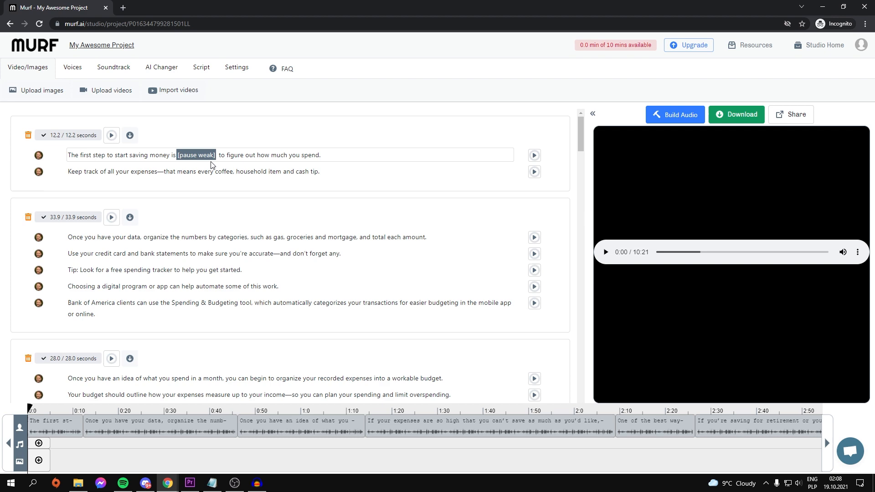
scroll(down, 3)
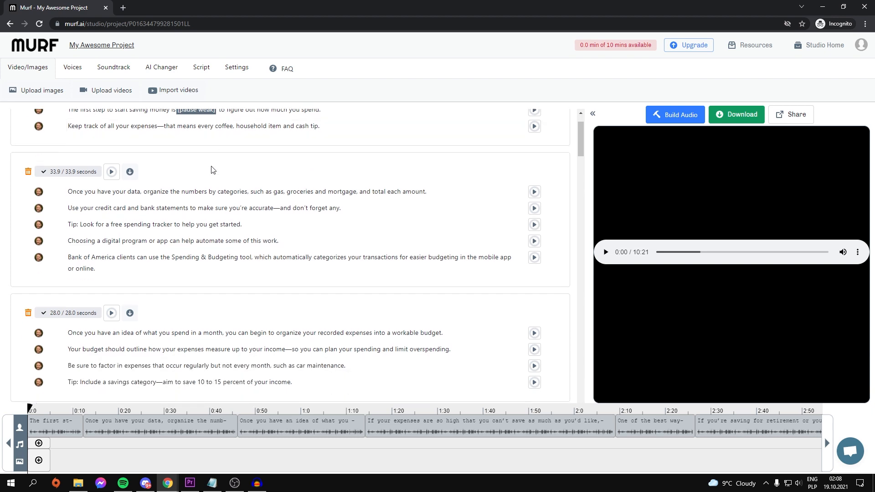
scroll(down, 3)
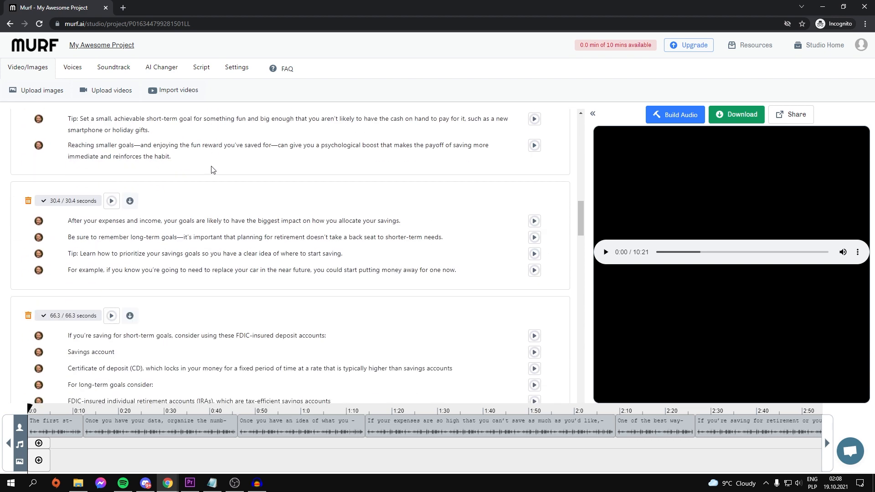
scroll(down, 3)
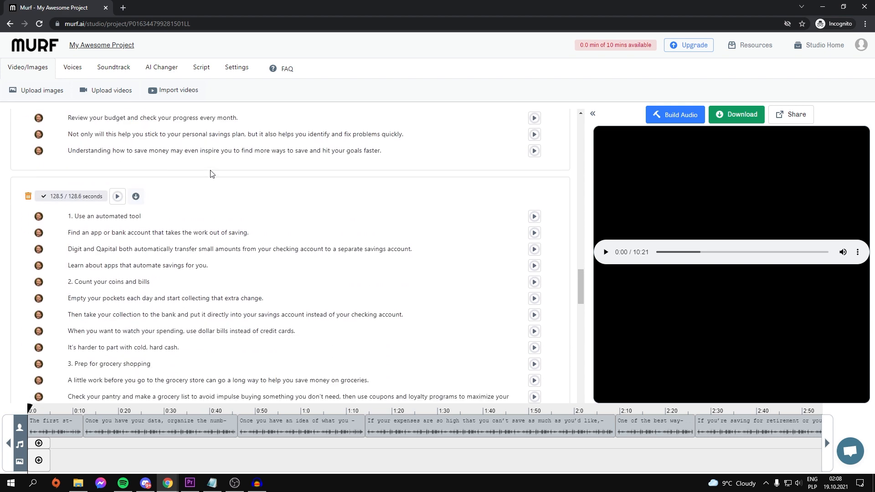
scroll(down, 3)
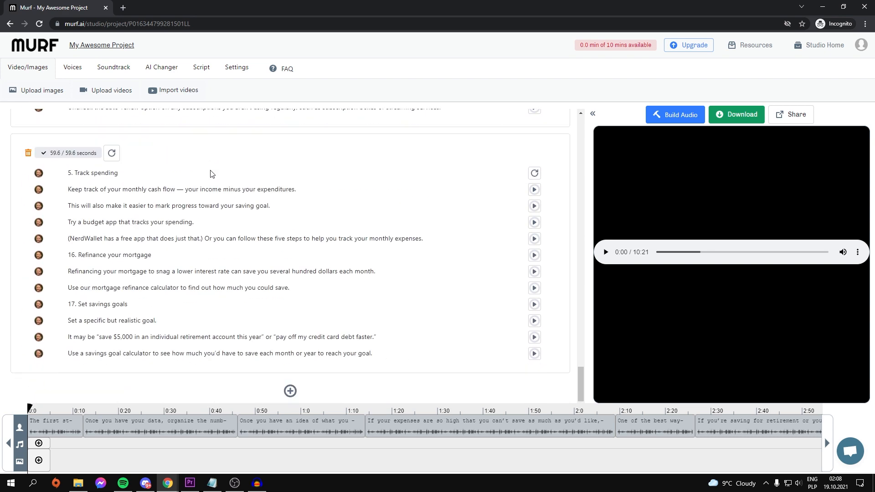
mouse_move(290, 391)
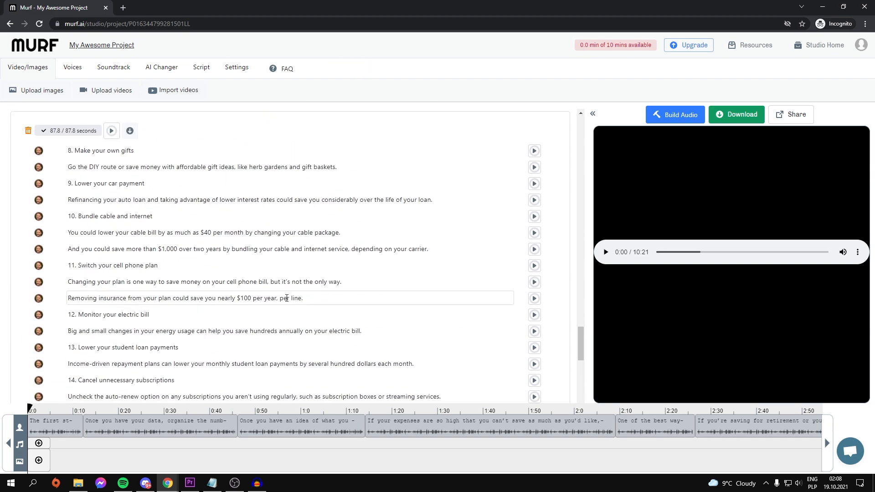
scroll(down, 3)
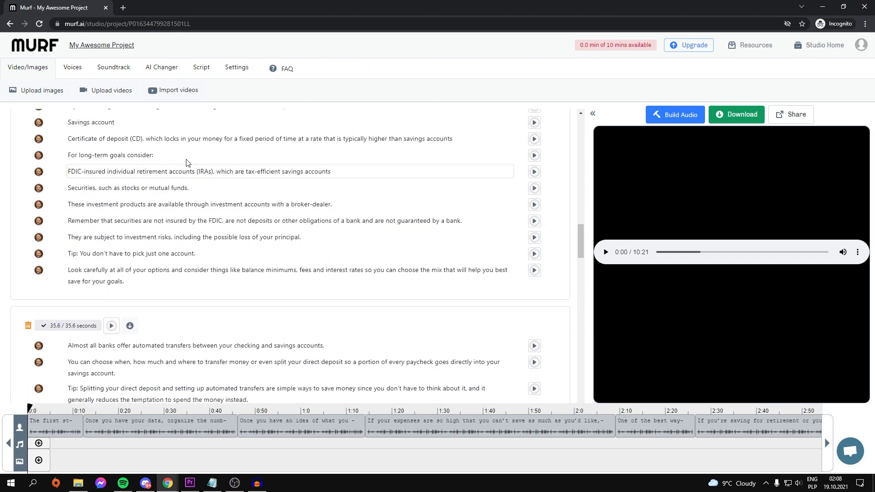
Step: Choose Barry (M) from Murf's voice library as the project narrator
click(72, 67)
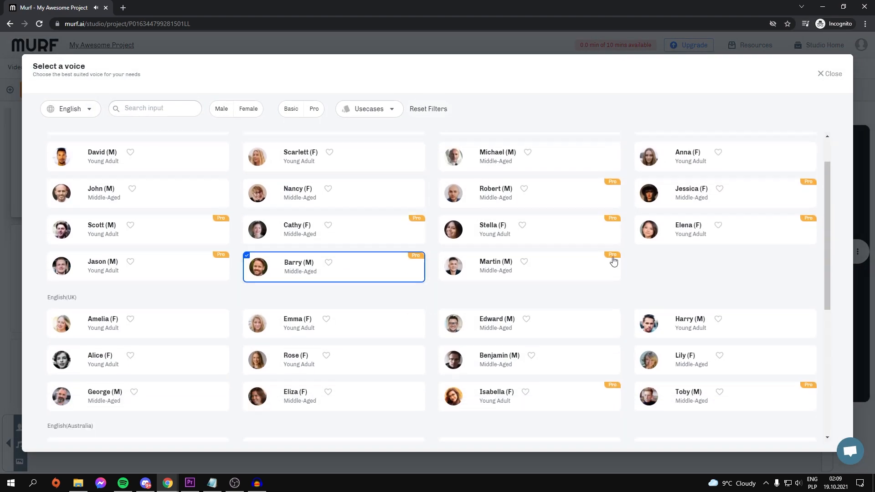
click(832, 73)
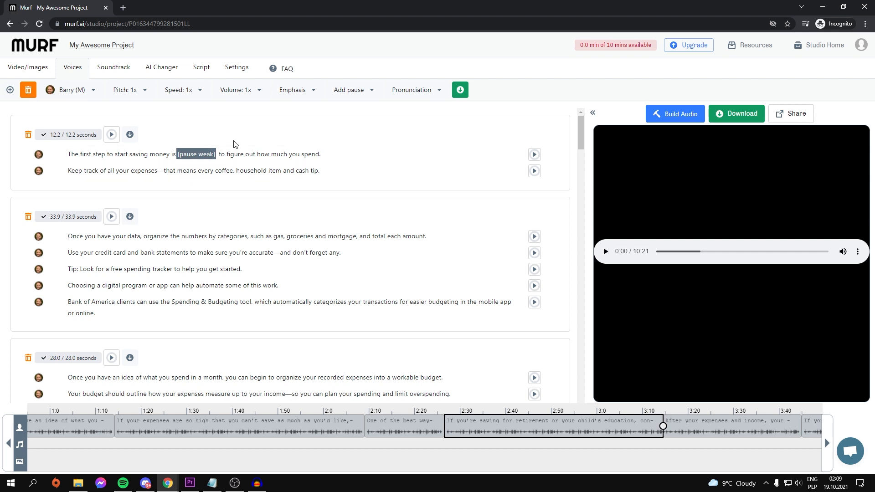
Step: Check Pronunciation without changing it and set Barry's pitch and speed to 0.9x
click(411, 91)
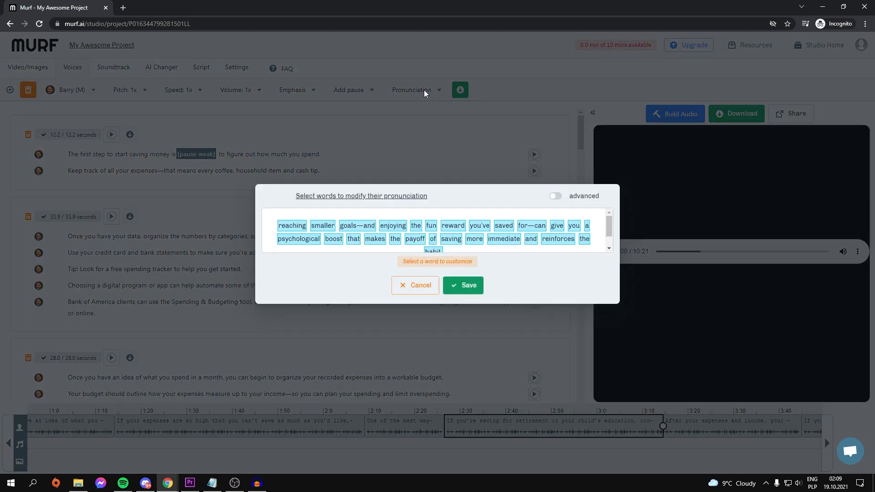
click(416, 286)
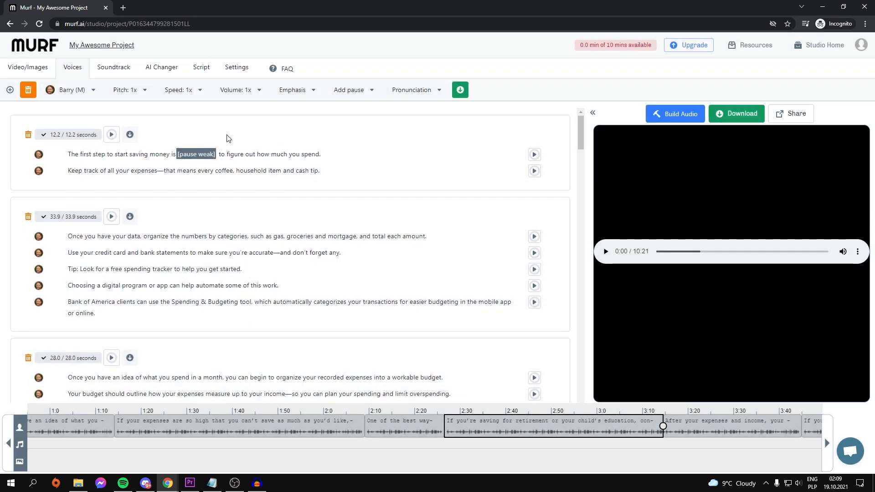
mouse_move(294, 90)
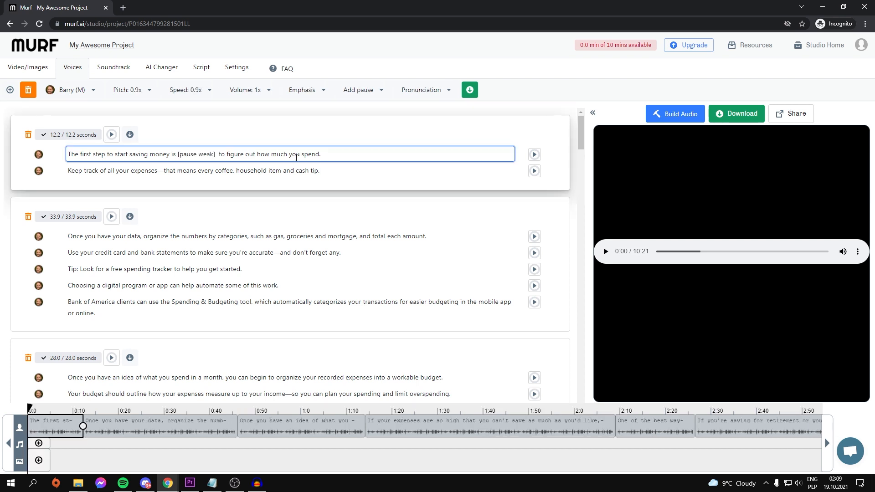
click(323, 154)
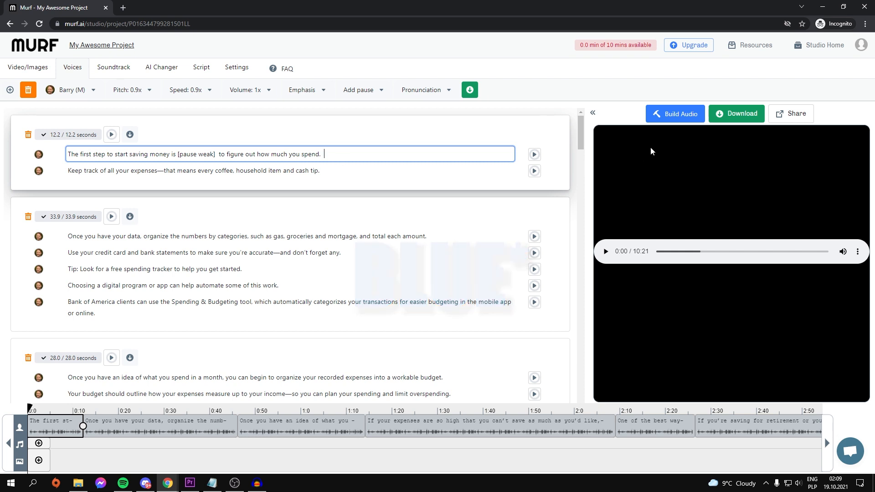
mouse_move(675, 113)
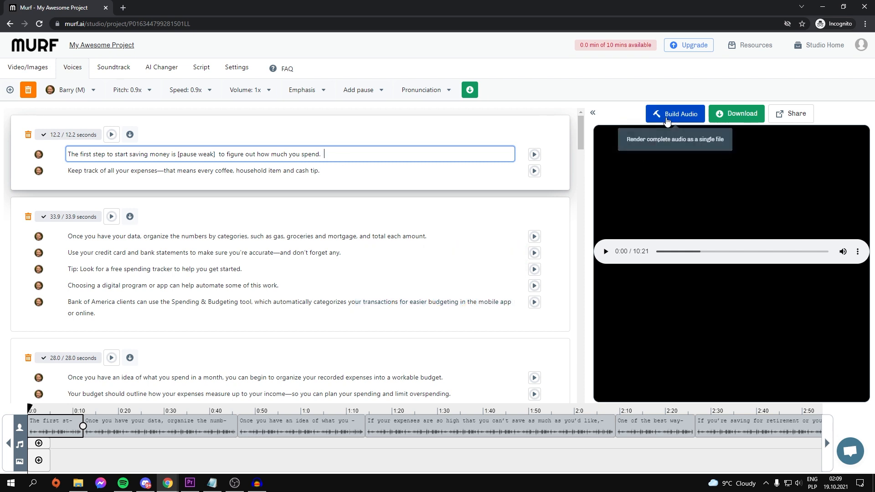
mouse_move(618, 197)
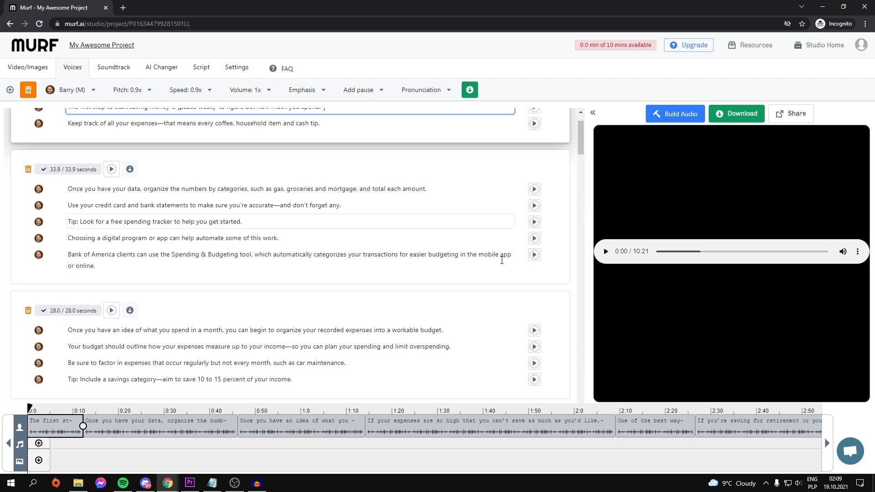
Step: Review the script down through its savings-goal sections and switch to Microsoft Edge
scroll(down, 3)
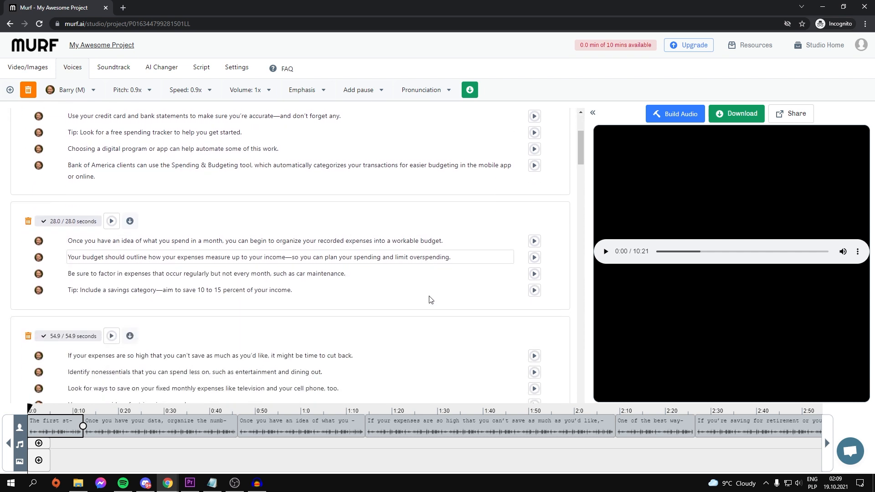
scroll(down, 3)
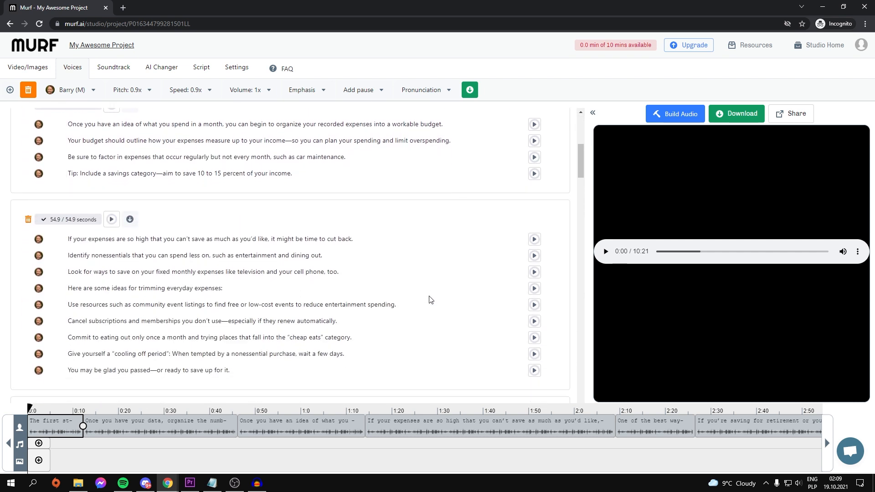
scroll(down, 3)
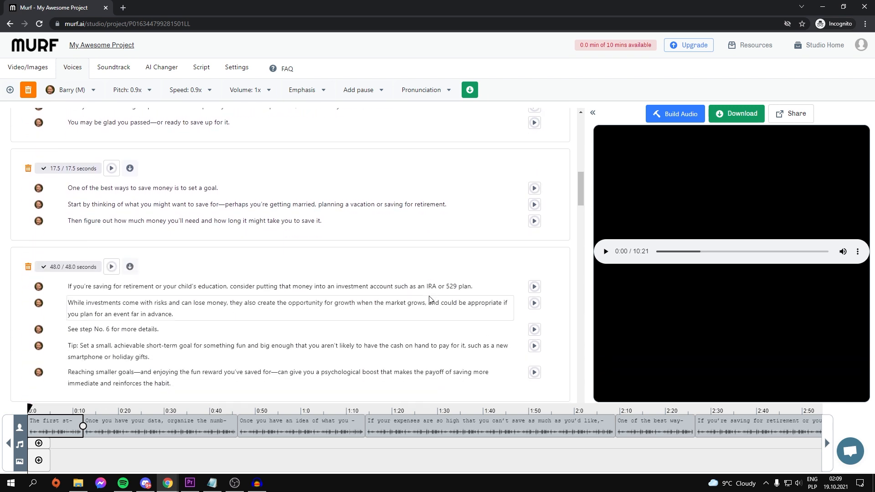
scroll(down, 3)
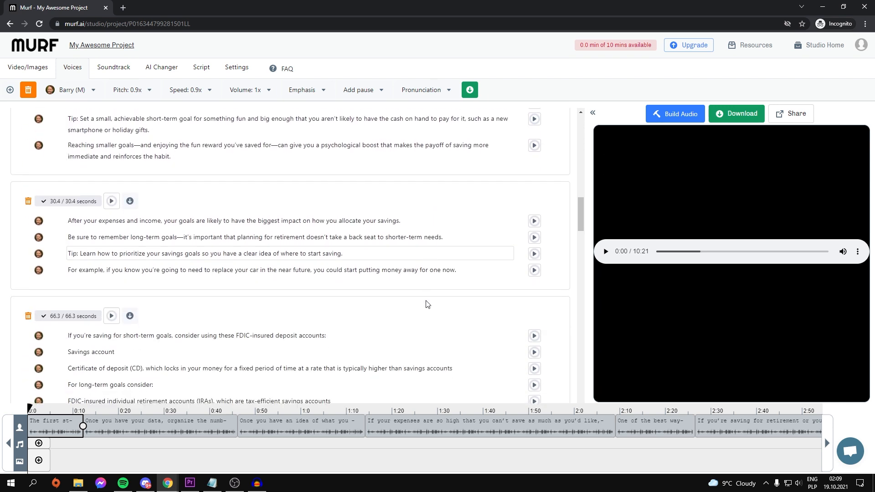
scroll(down, 3)
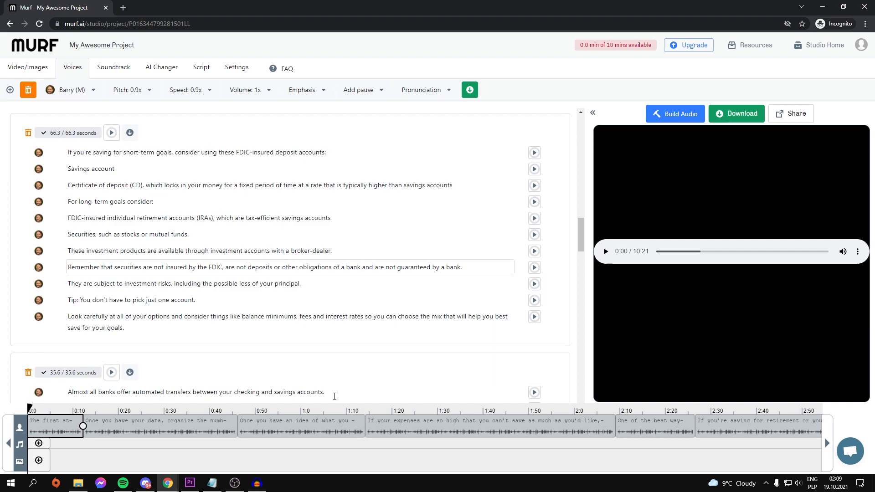
click(279, 484)
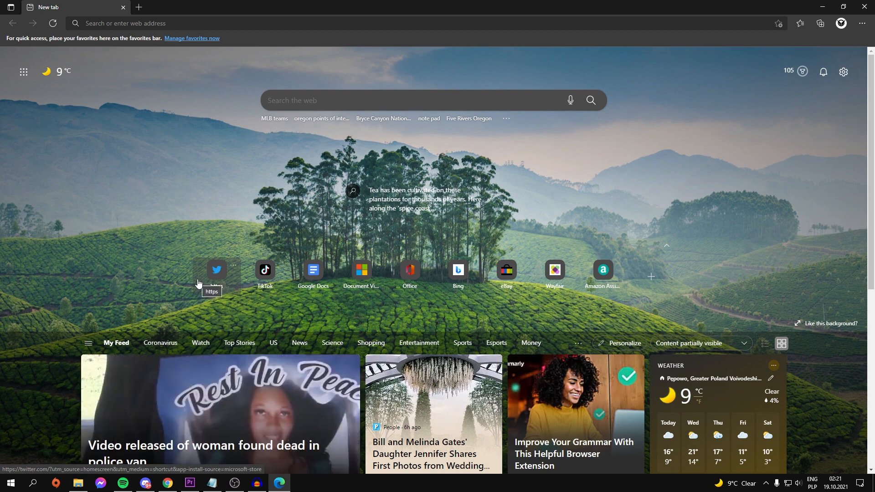
scroll(down, 3)
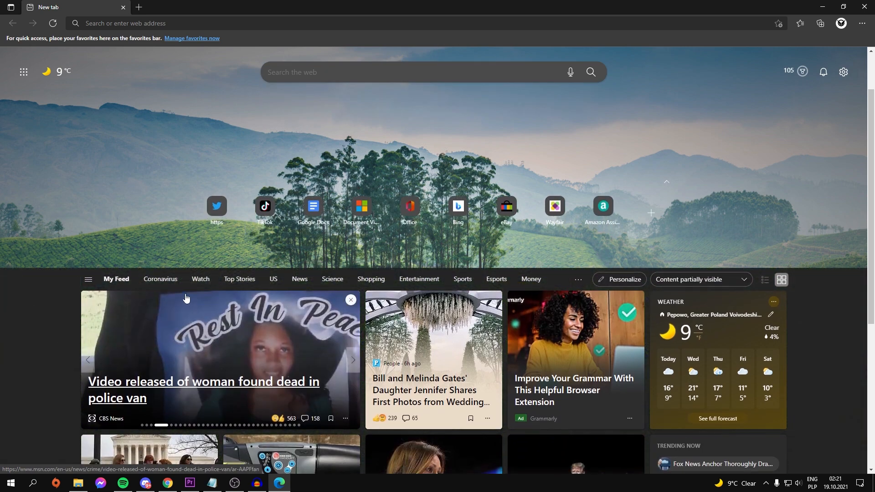
scroll(down, 3)
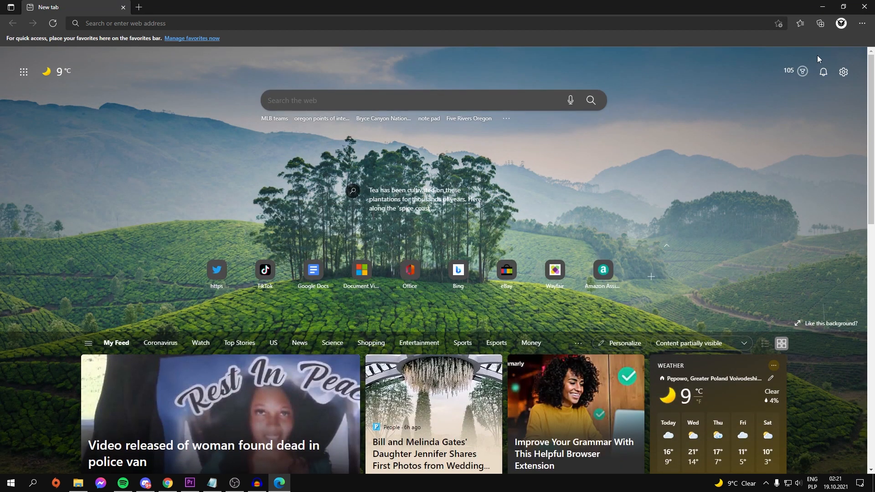
click(862, 24)
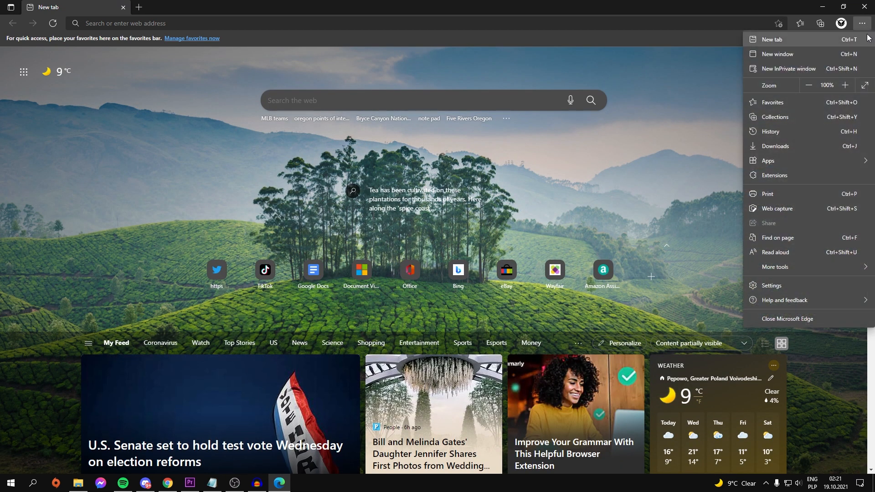
click(861, 23)
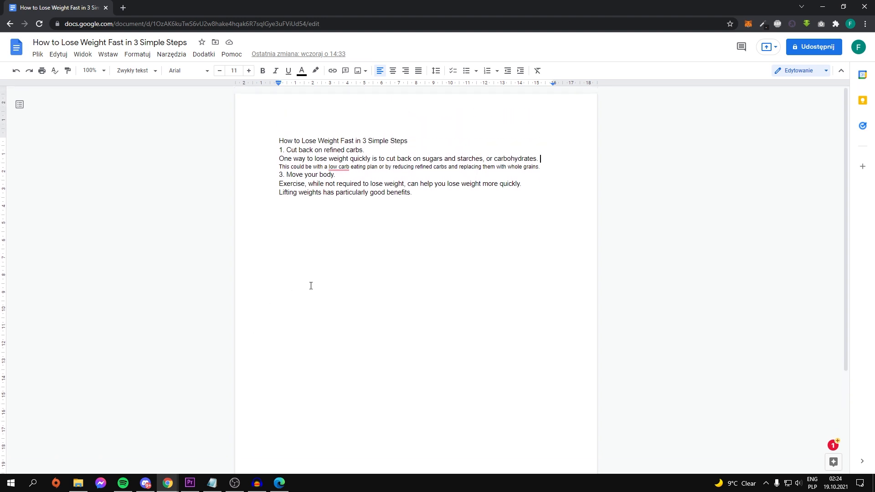
mouse_move(288, 158)
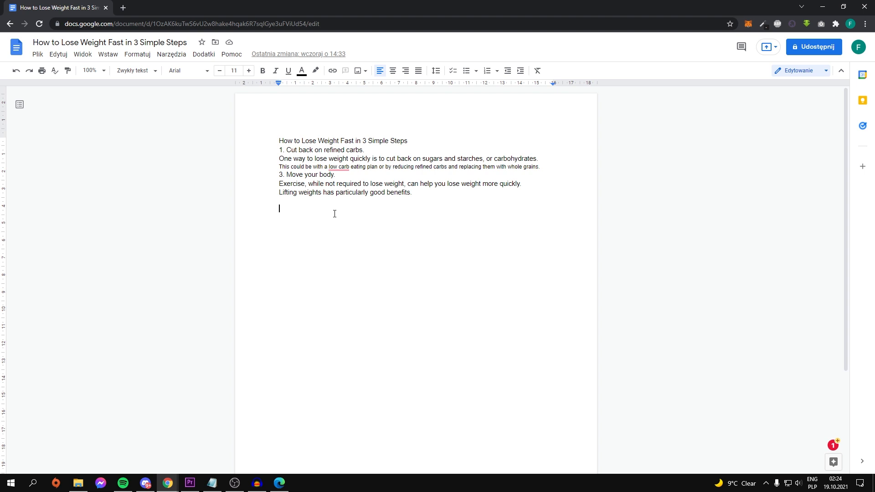
mouse_move(372, 192)
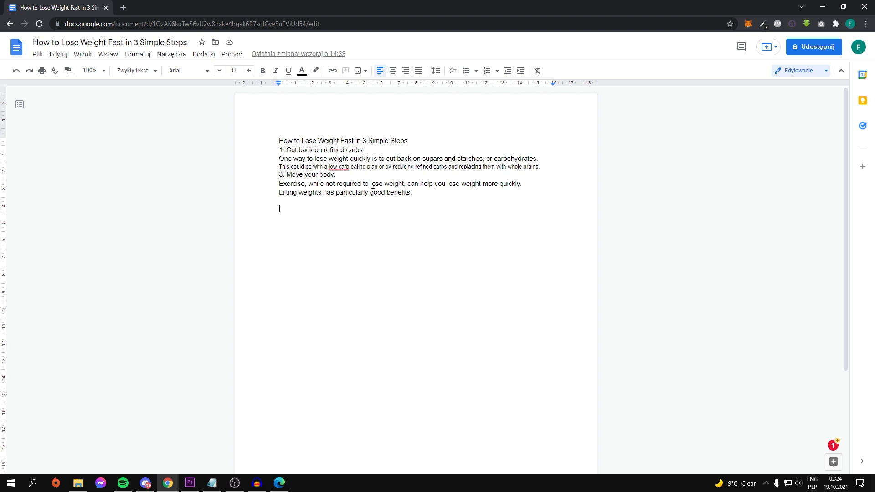
mouse_move(91, 113)
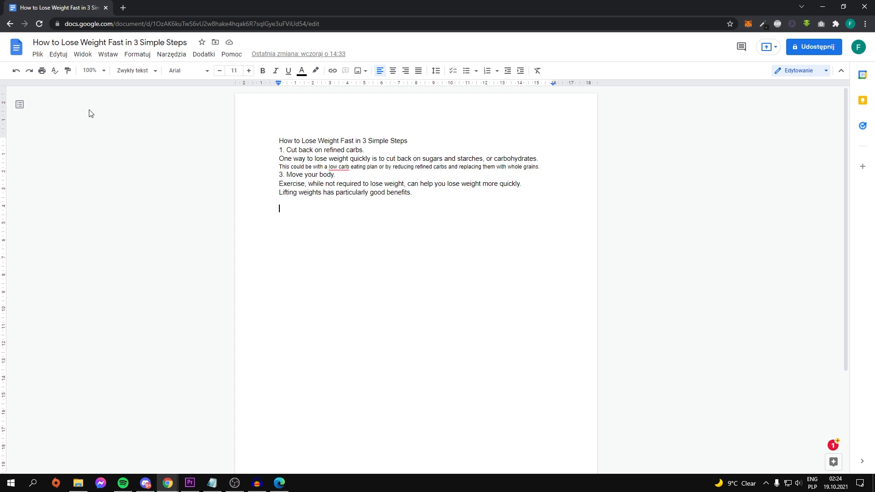
Step: Remove the trailing blank line and download the article as a PDF document
drag(279, 166, 337, 175)
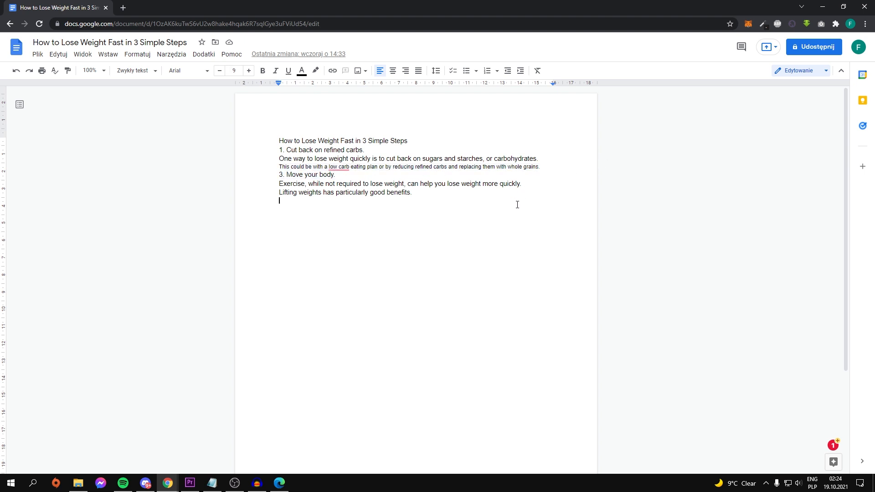
click(38, 54)
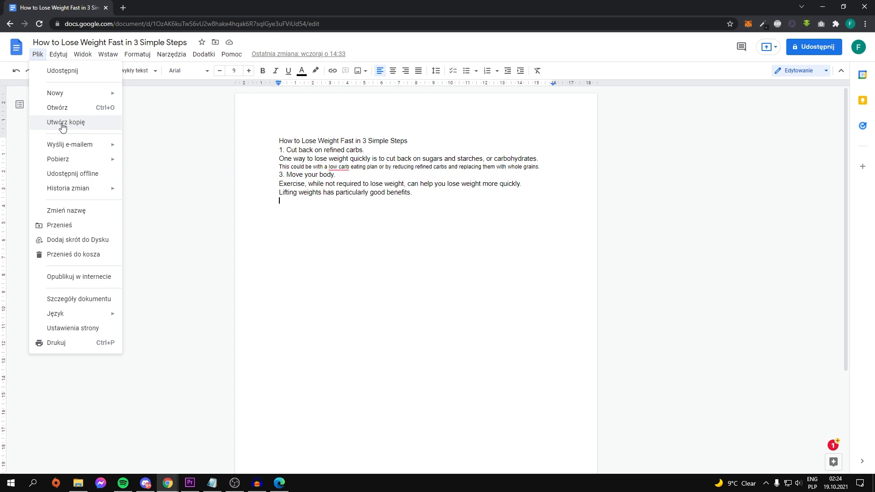
mouse_move(57, 162)
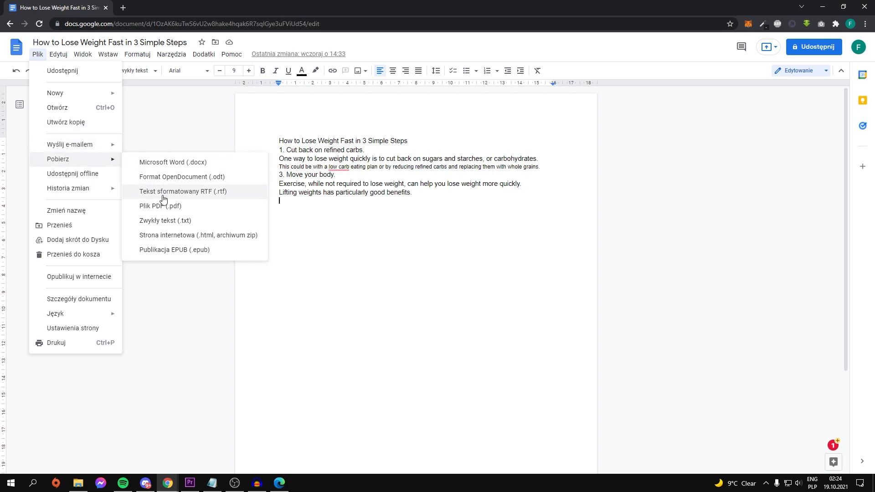
click(160, 205)
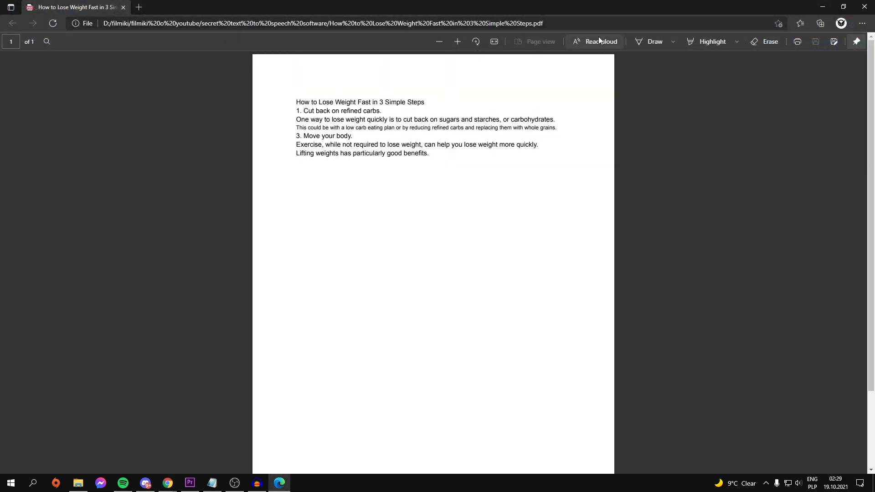
Step: Start Read aloud on the PDF, browse the voices and keep Microsoft Guy Online (Natural)
click(601, 41)
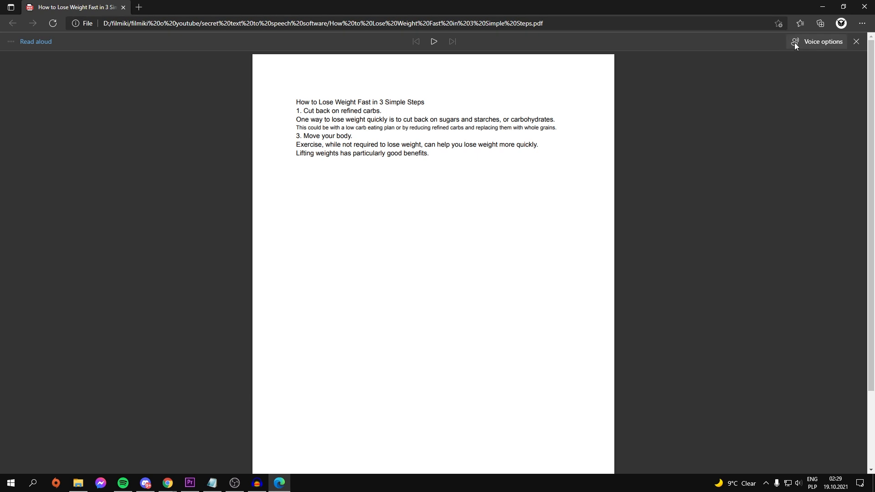
click(823, 41)
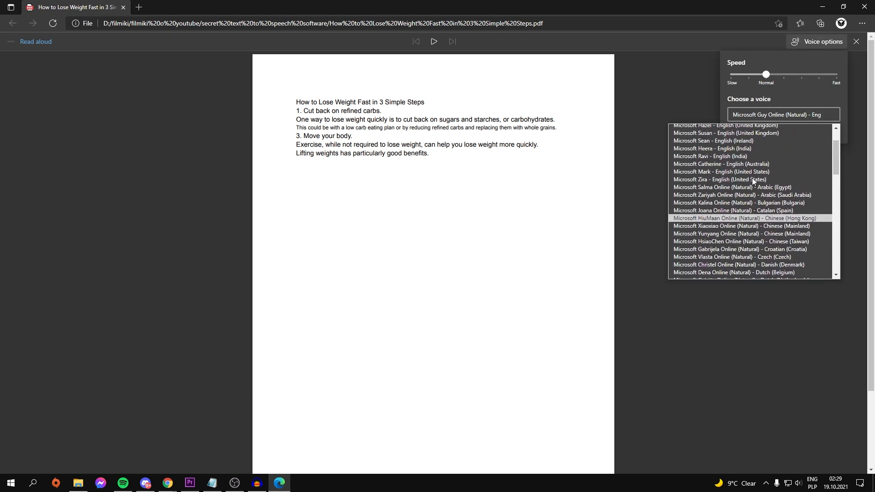
scroll(down, 3)
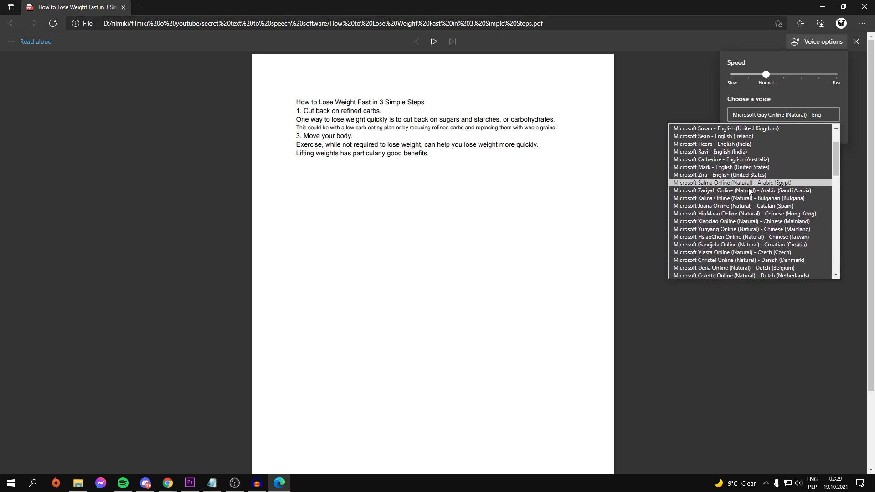
scroll(down, 3)
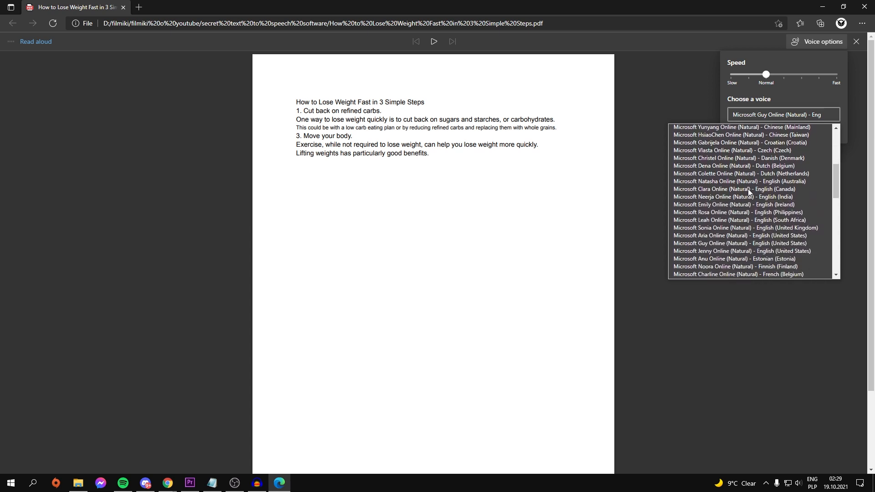
scroll(down, 3)
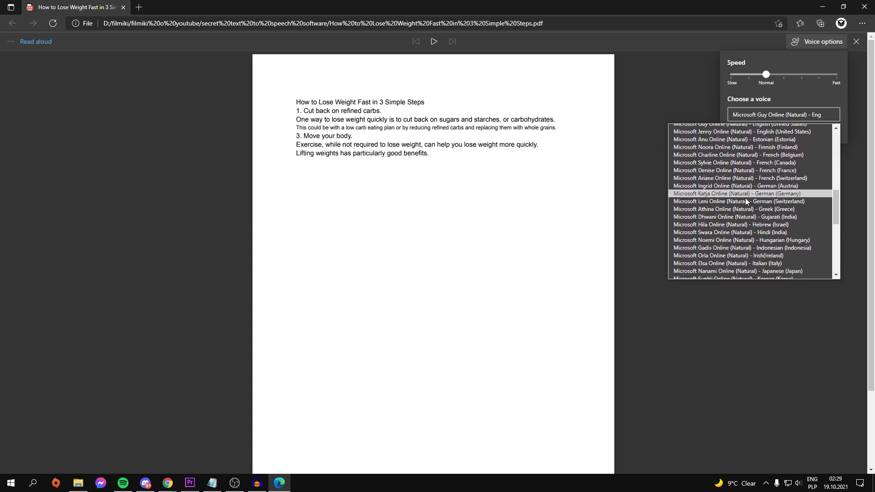
scroll(down, 3)
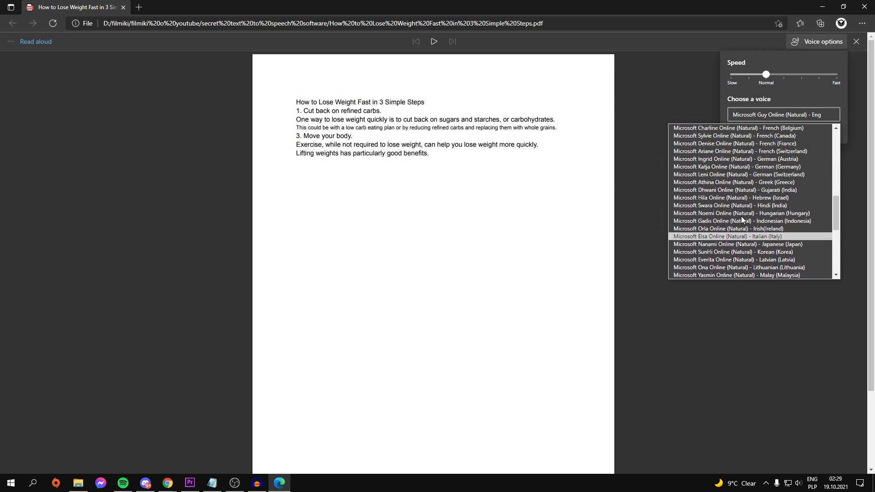
click(783, 115)
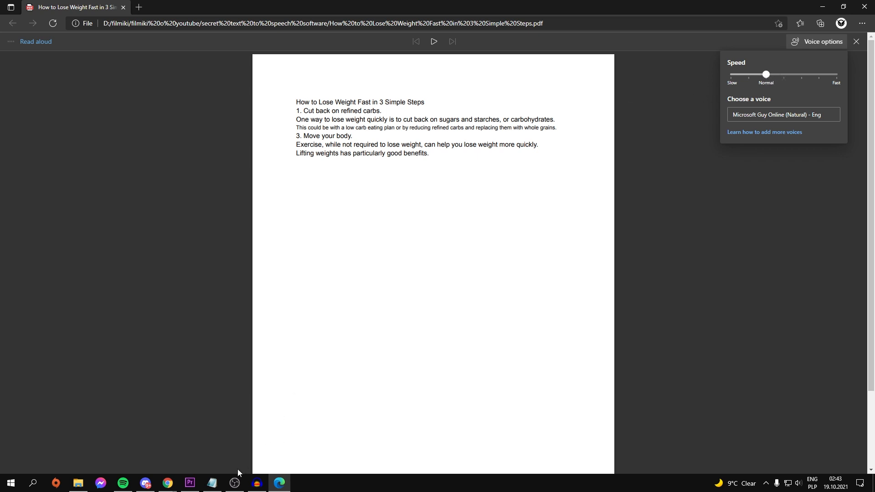
Step: Launch Audacity from the taskbar, maximize it and glance at the File menu
click(256, 487)
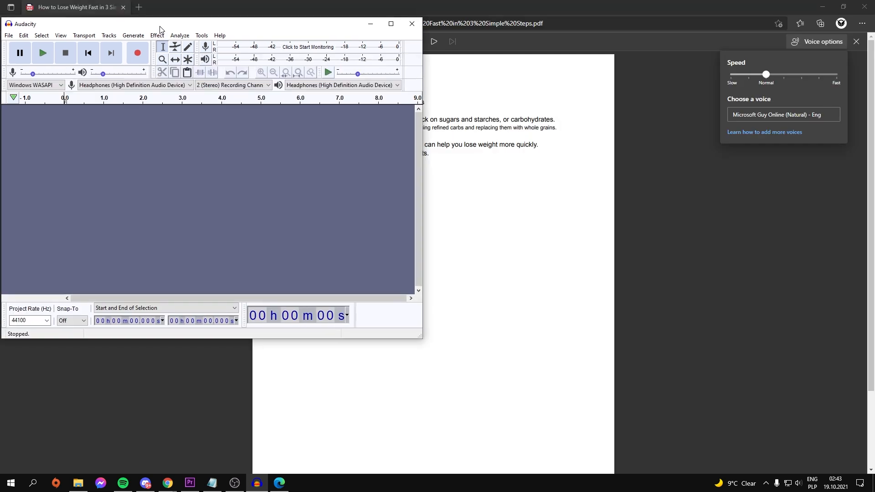
click(391, 24)
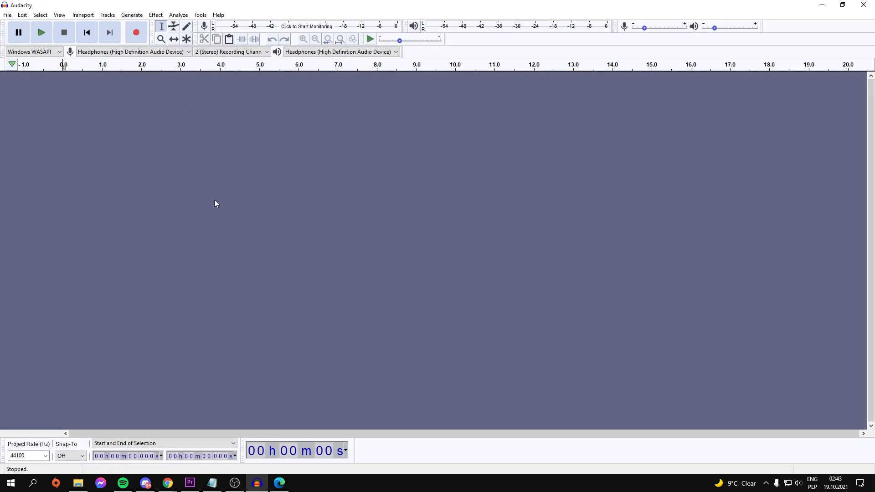
mouse_move(159, 237)
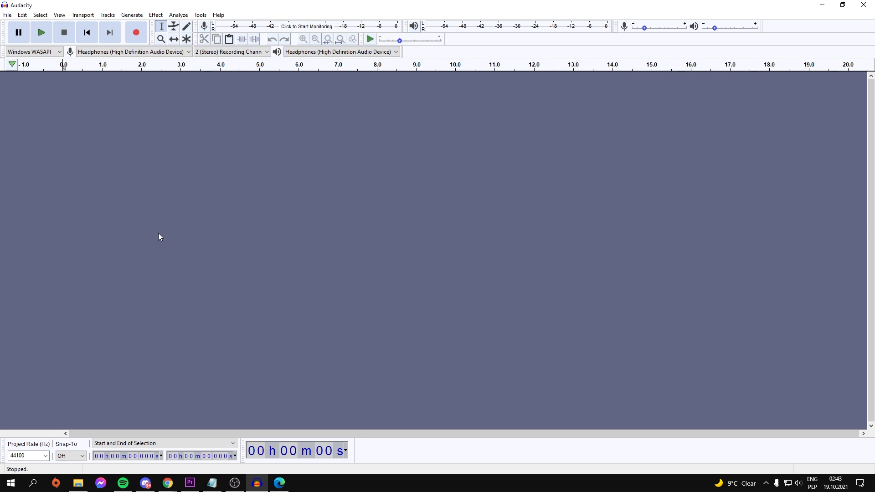
click(7, 14)
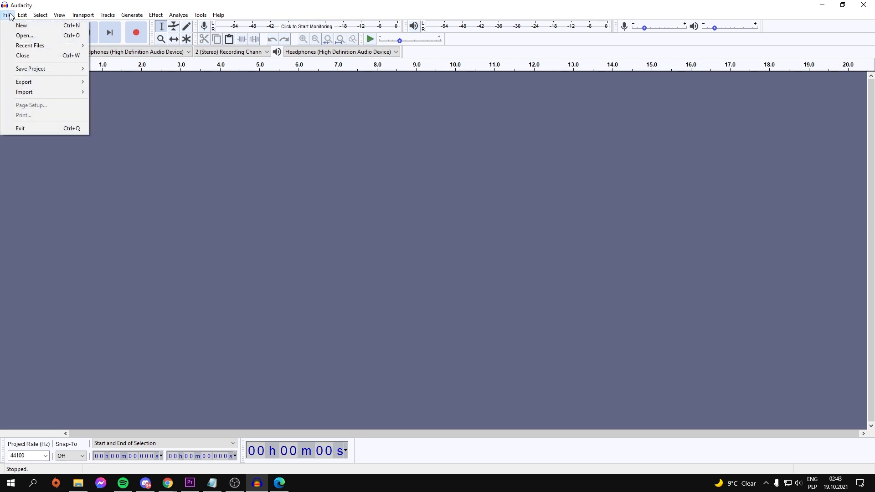
click(131, 15)
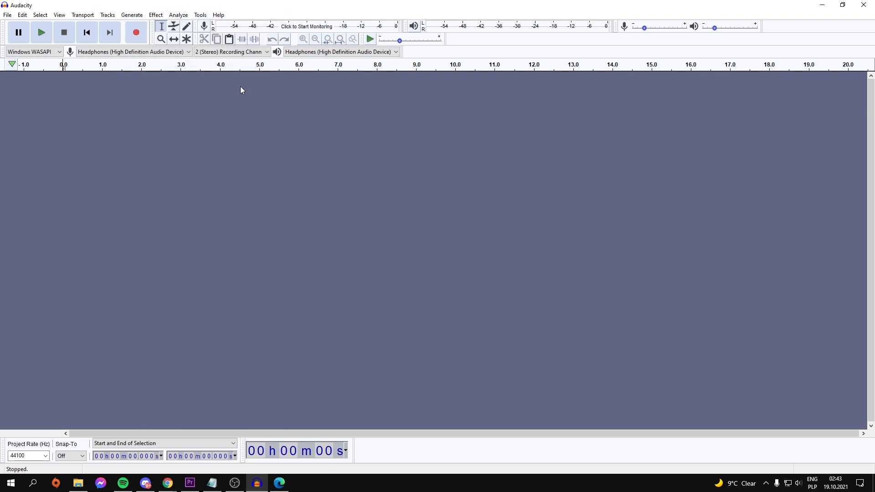
mouse_move(119, 117)
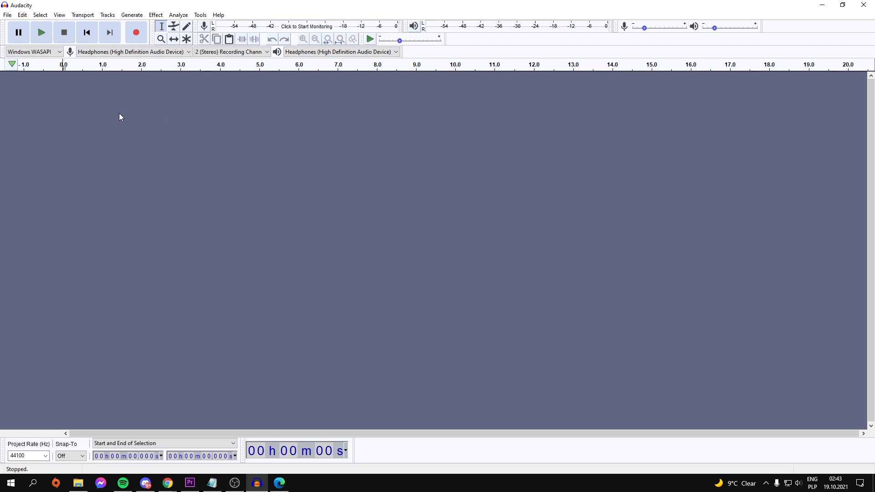
mouse_move(34, 79)
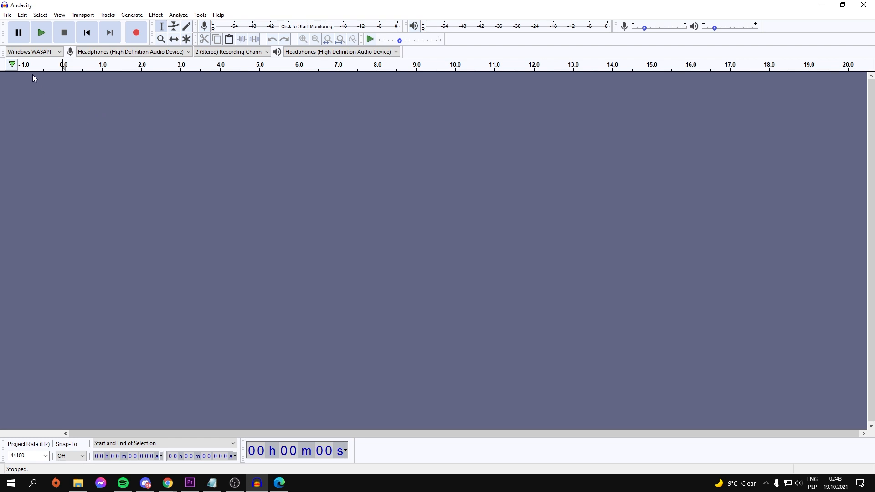
Step: Keep Windows WASAPI as audio host and set the recording source to Headphones (loopback)
click(32, 51)
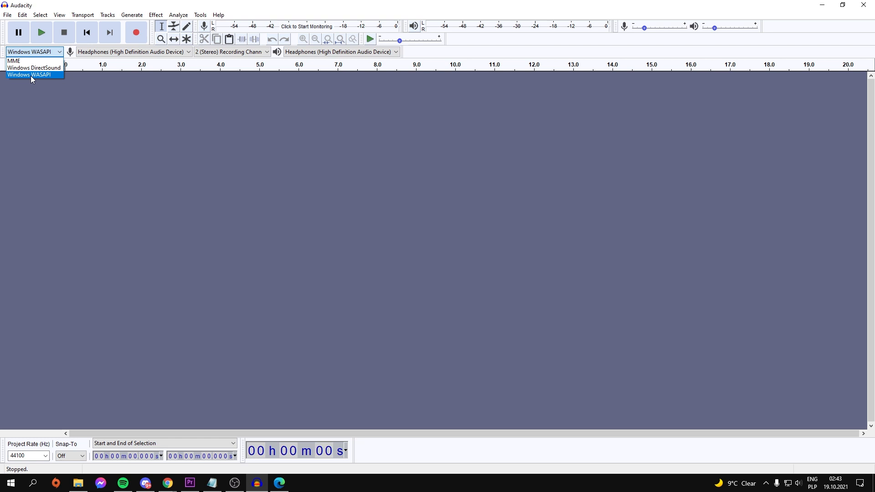
click(28, 74)
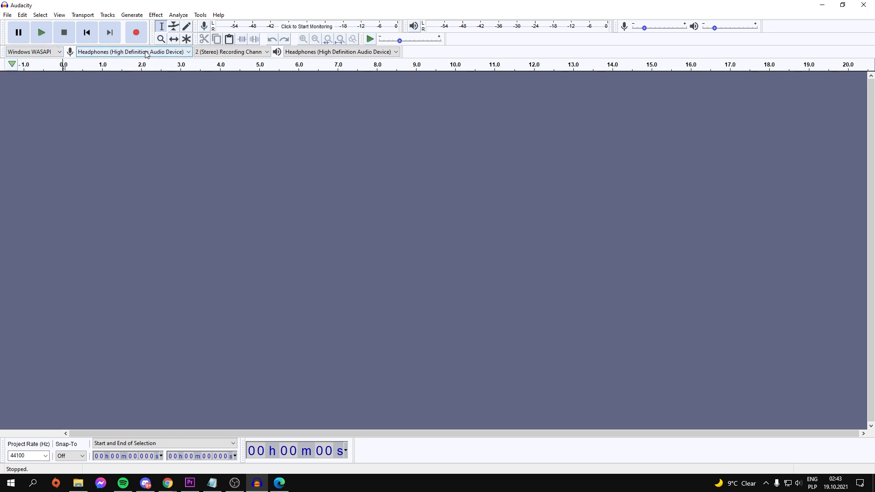
click(132, 51)
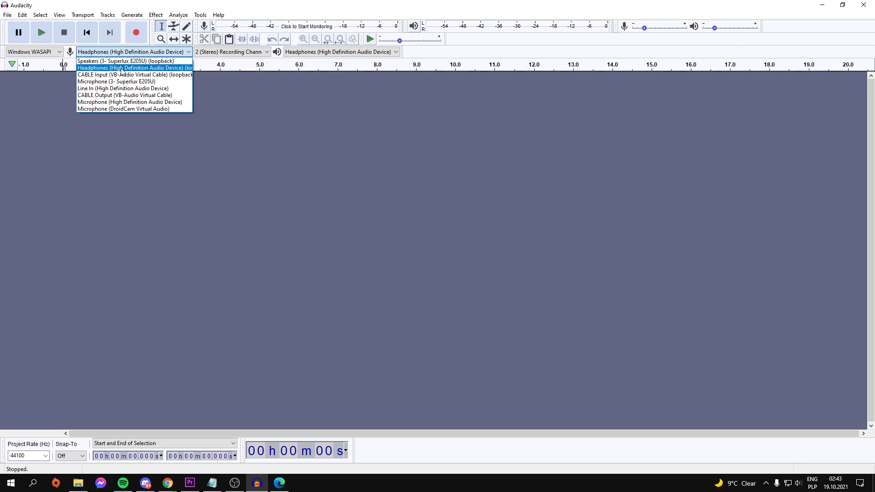
mouse_move(190, 71)
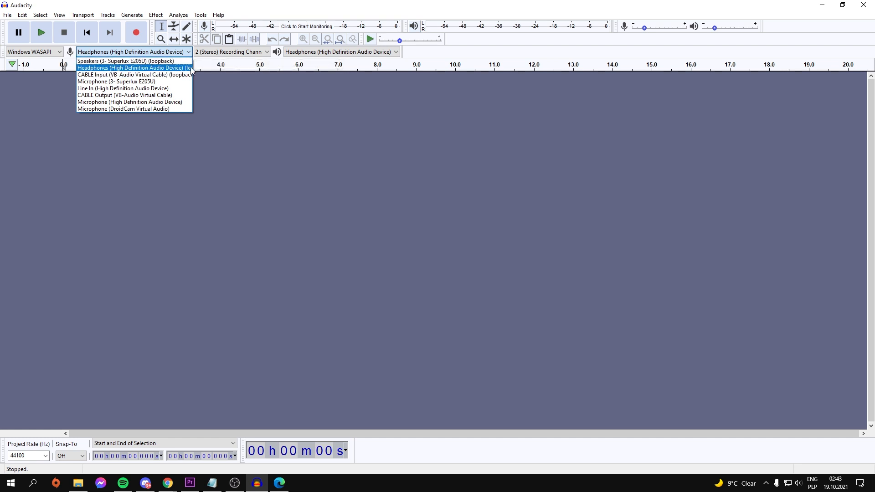
click(132, 67)
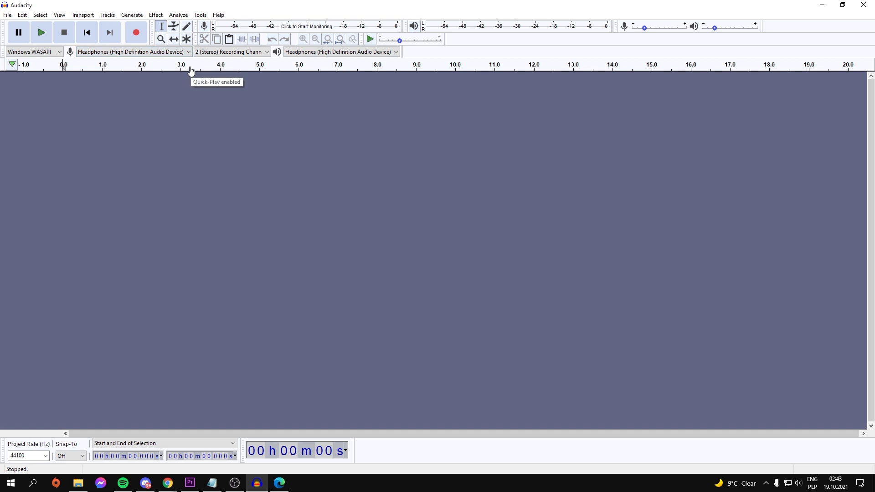
click(133, 52)
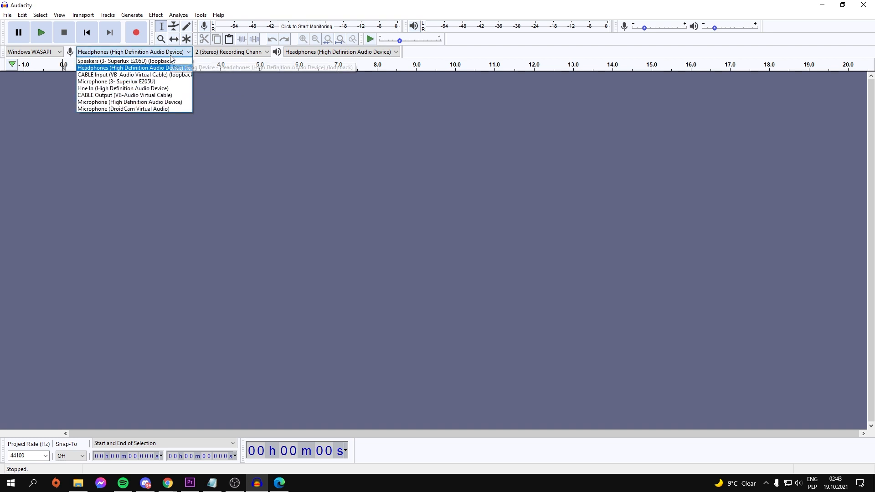
click(131, 67)
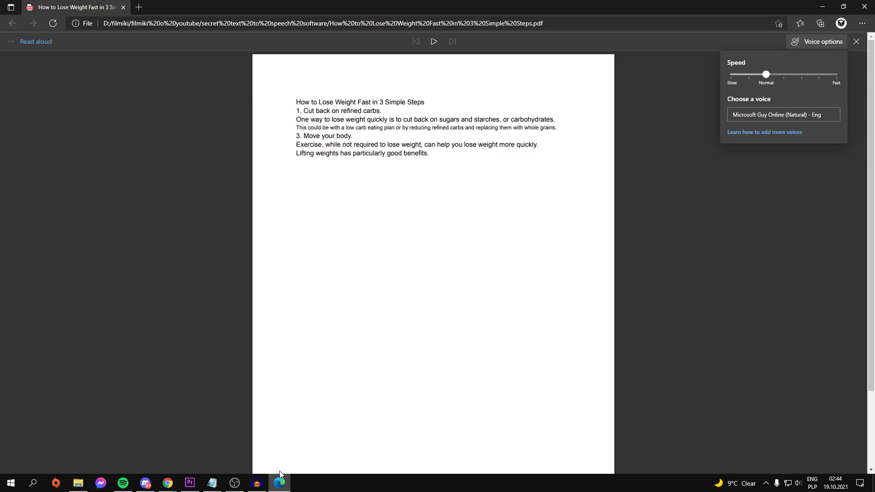
Step: Play Edge's Read aloud on the PDF and pause it, capturing a nine-second stereo track in Audacity
click(434, 41)
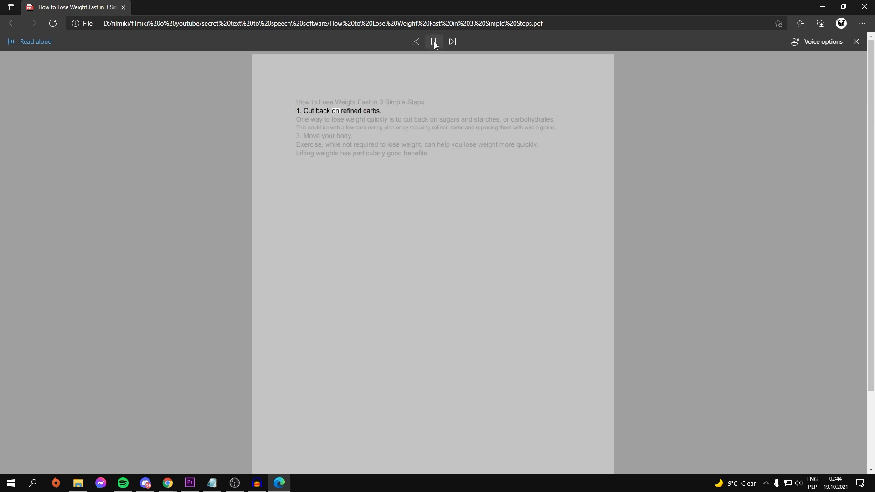
click(257, 487)
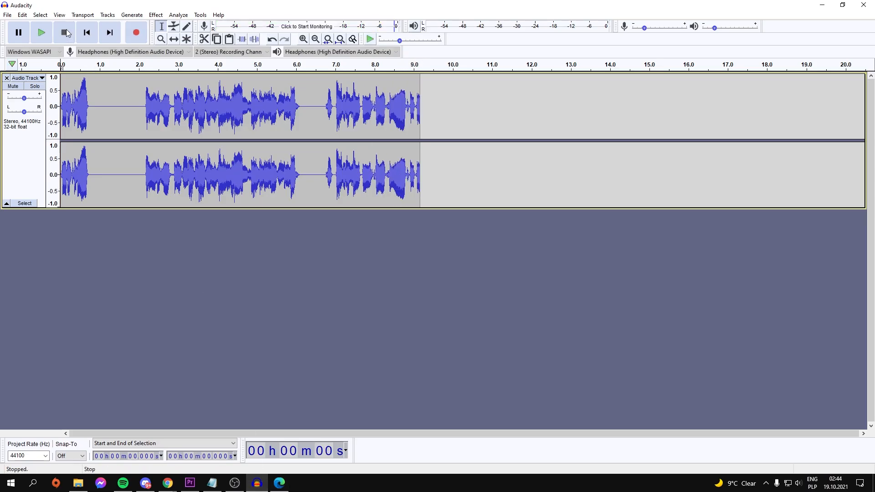
Step: Stop the Audacity recording and start exporting it as an MP3
click(7, 14)
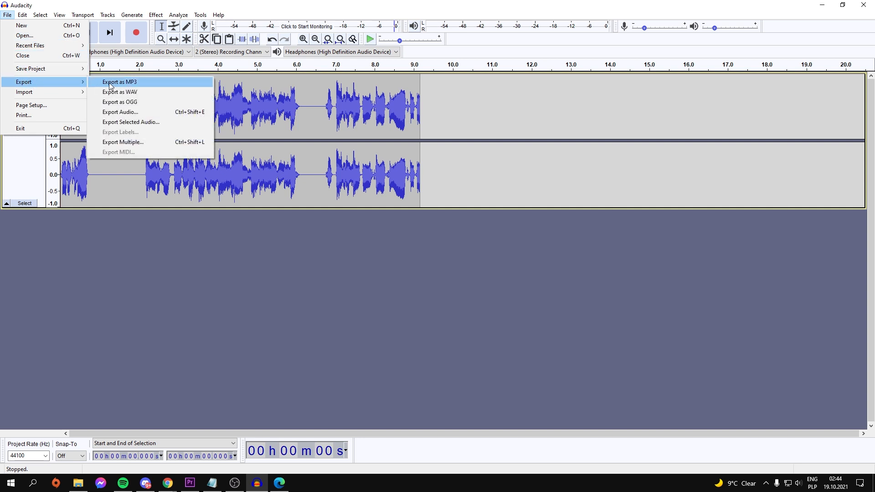
click(119, 82)
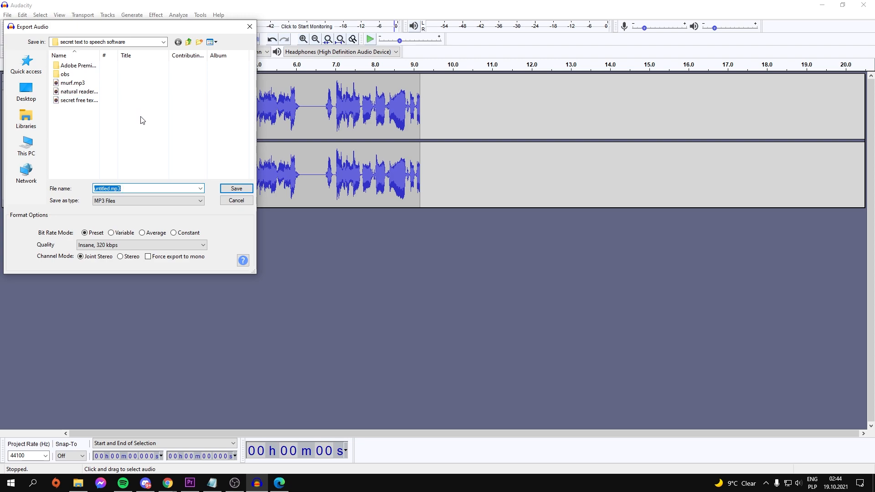
mouse_move(192, 188)
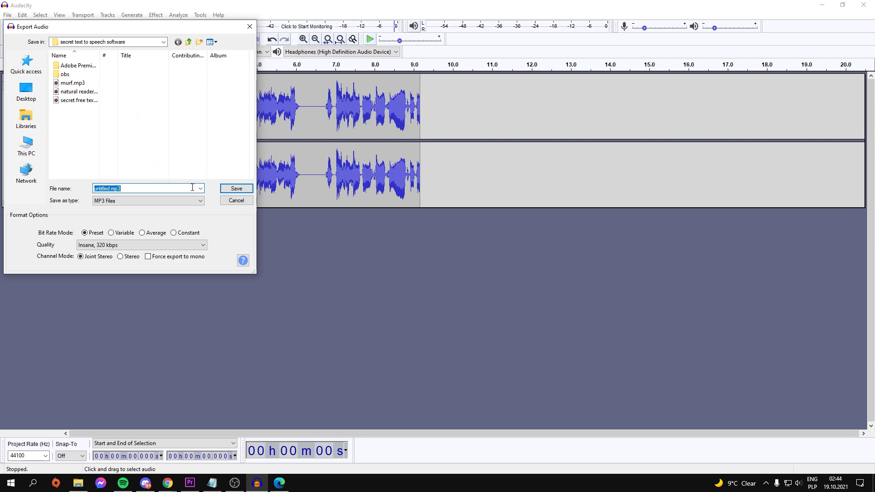